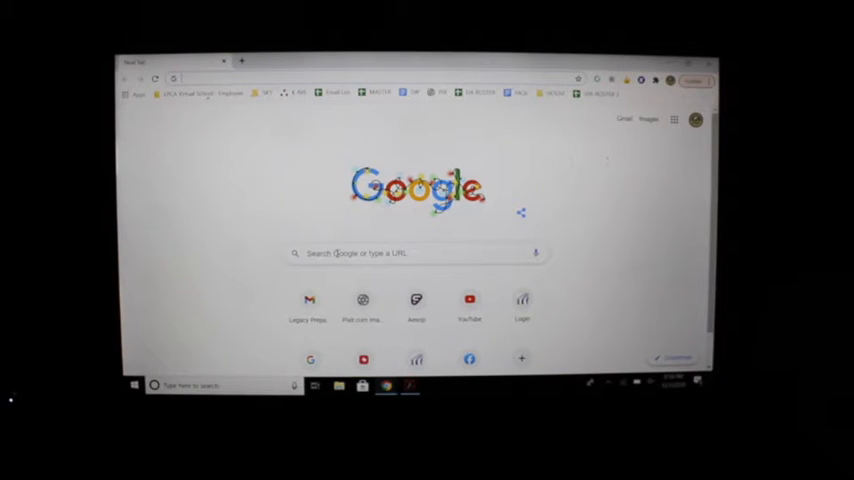
- Search Google for 'portfolio art wiki' via the 'art portfolio wikipedia' suggestion
left_click(410, 252)
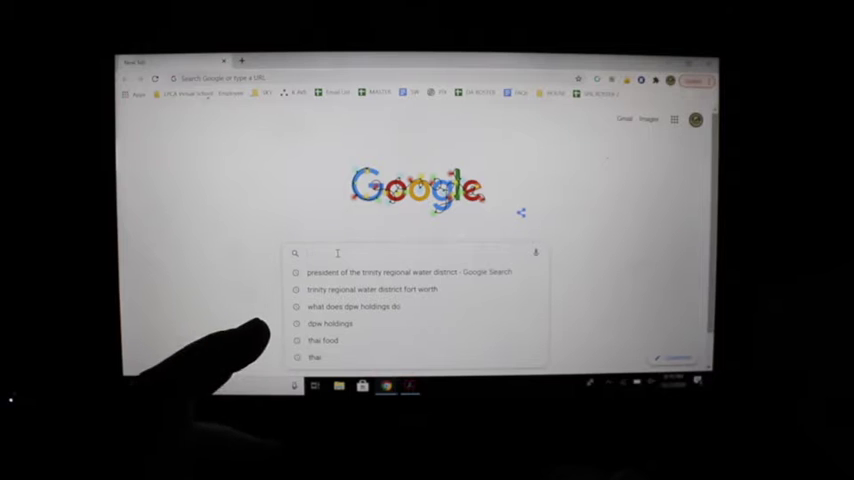
type("pos")
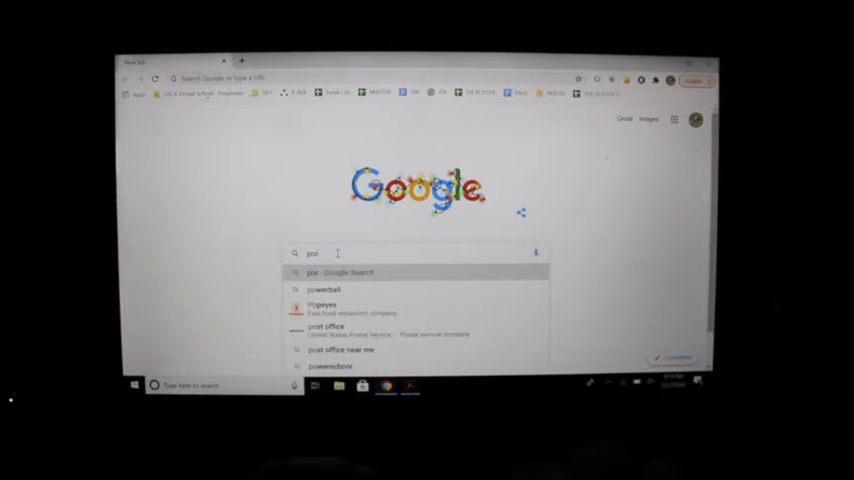
type("portfolio")
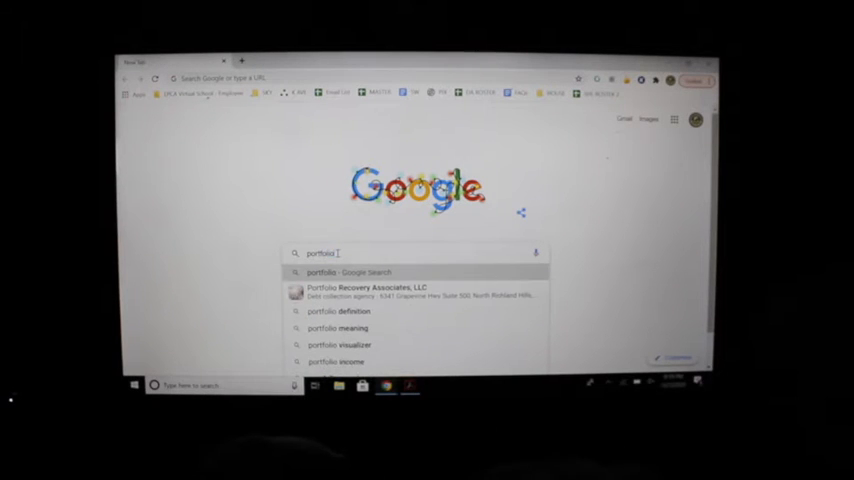
type("art w")
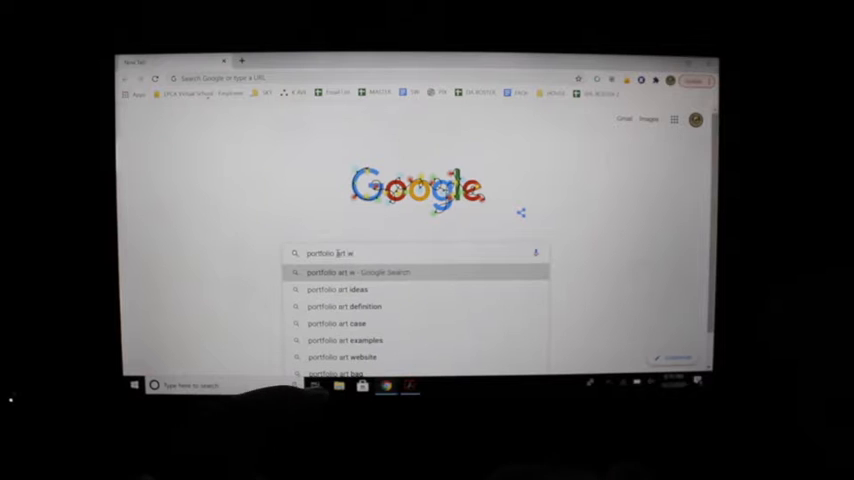
type("iki")
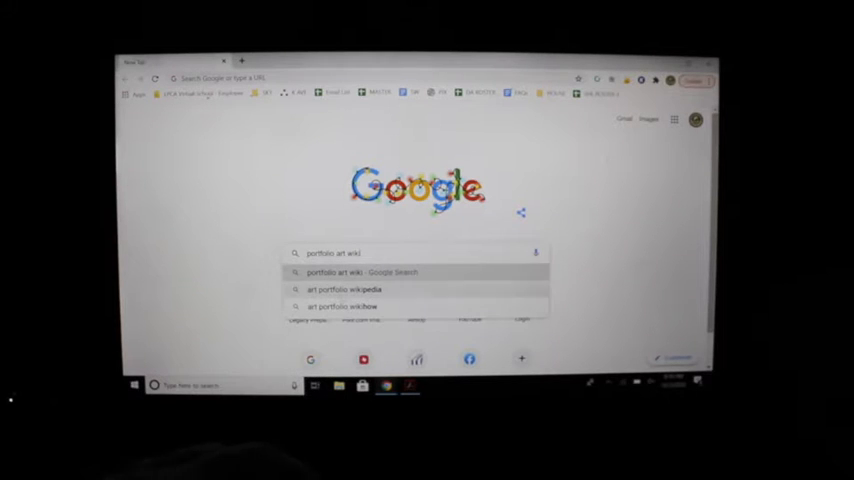
left_click(336, 288)
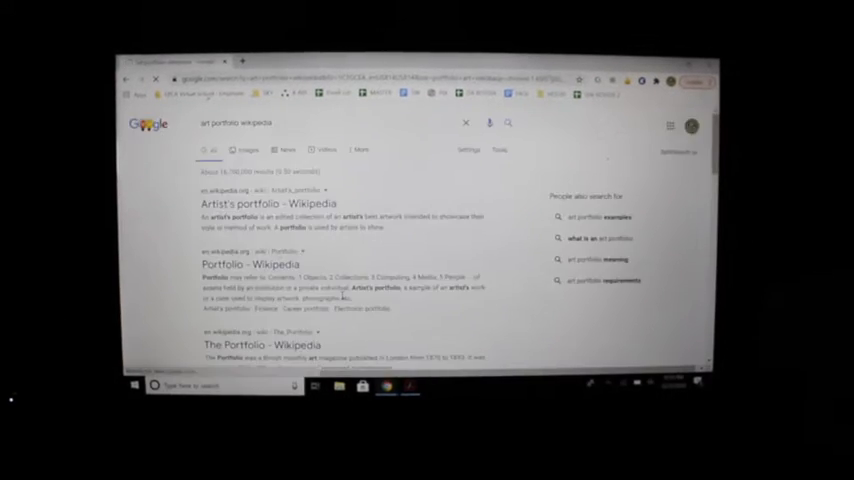
- Read through Wikipedia's Artist's portfolio article from the search results
left_click(260, 204)
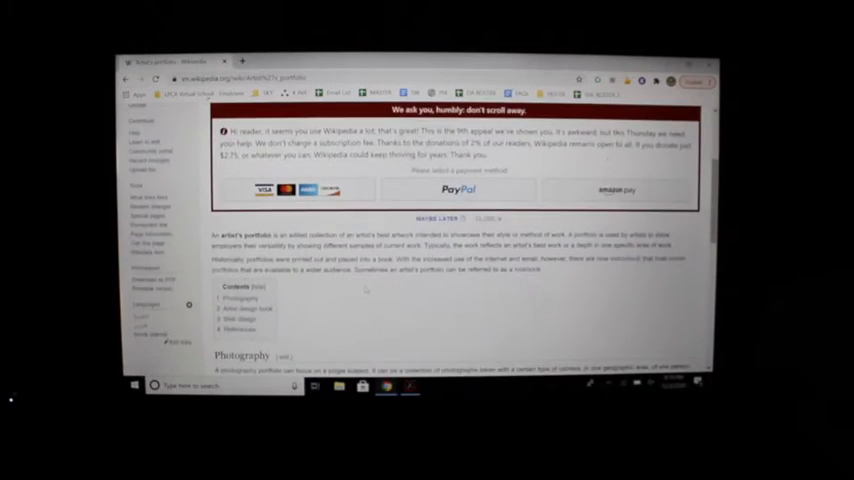
scroll("down", 3)
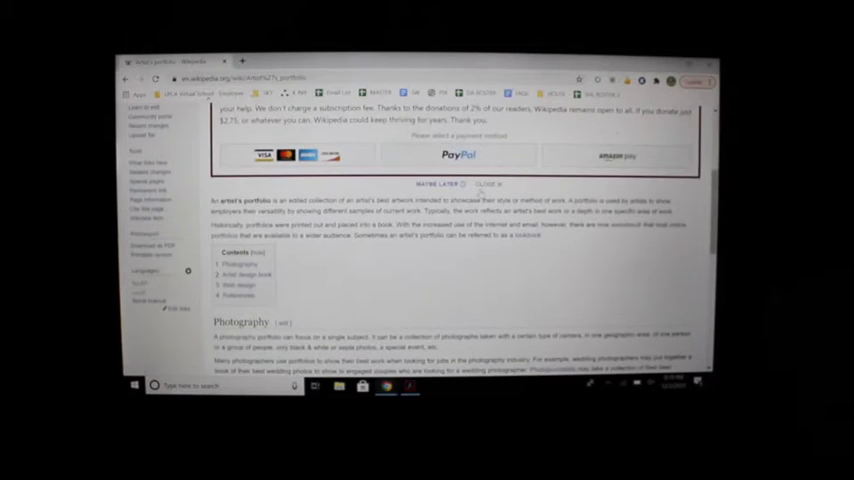
scroll("down", 3)
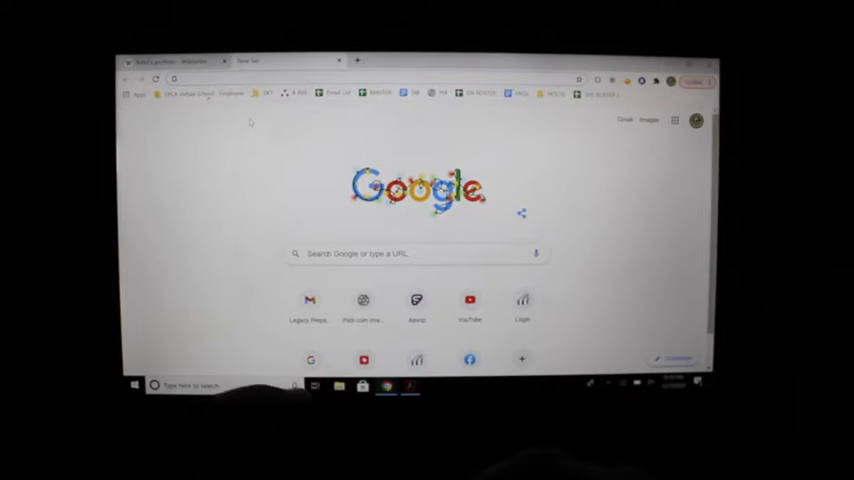
- Search 'cool art portfolio' and browse Pixpa's 25+ Impressive Art Portfolio Websites article
left_click(350, 78)
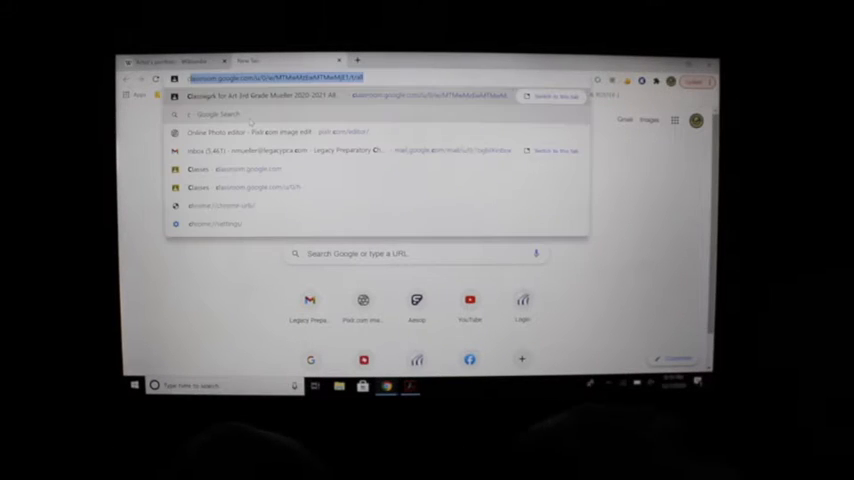
type("cool art portfolios")
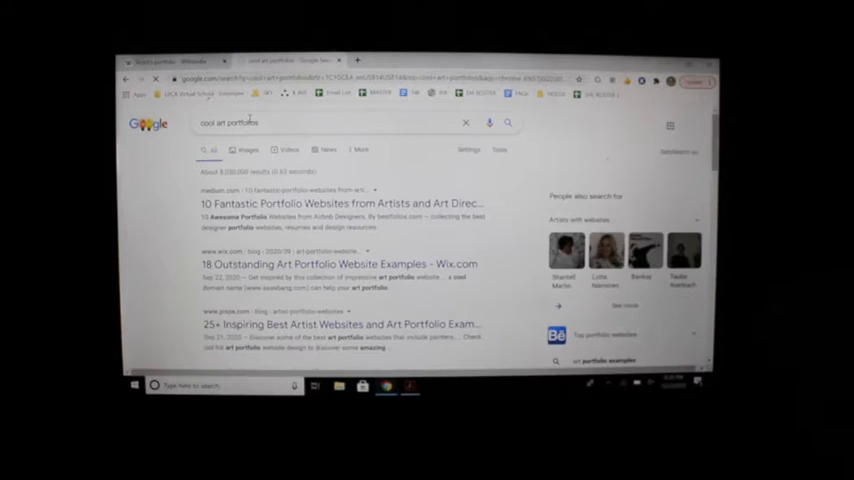
scroll("down", 3)
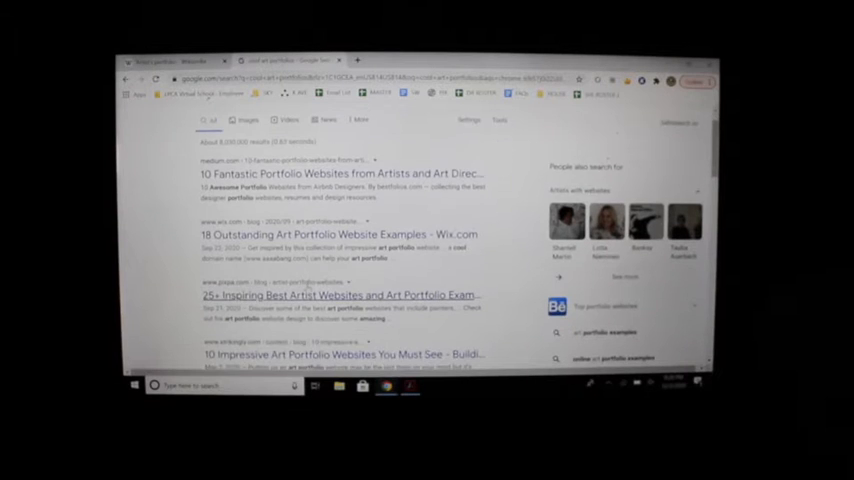
left_click(340, 296)
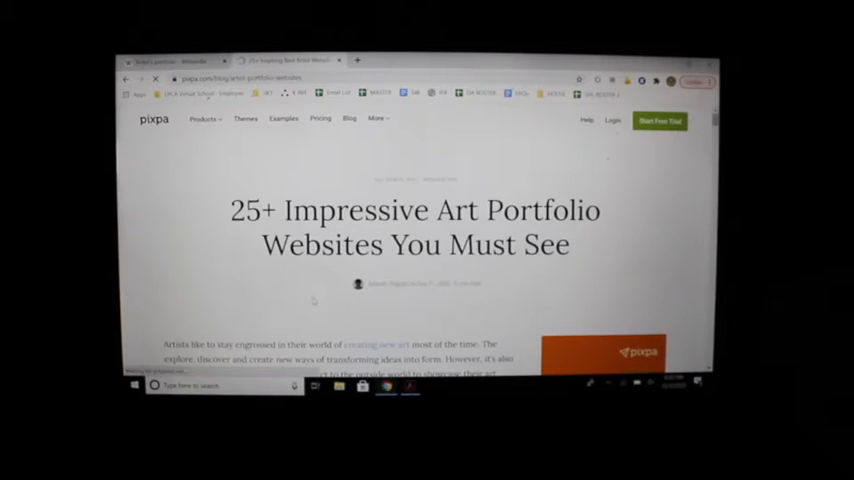
scroll("down", 3)
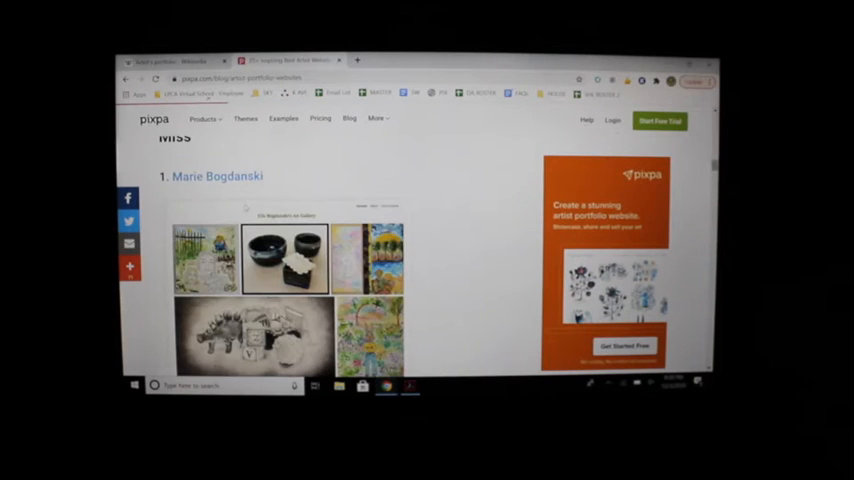
scroll("down", 3)
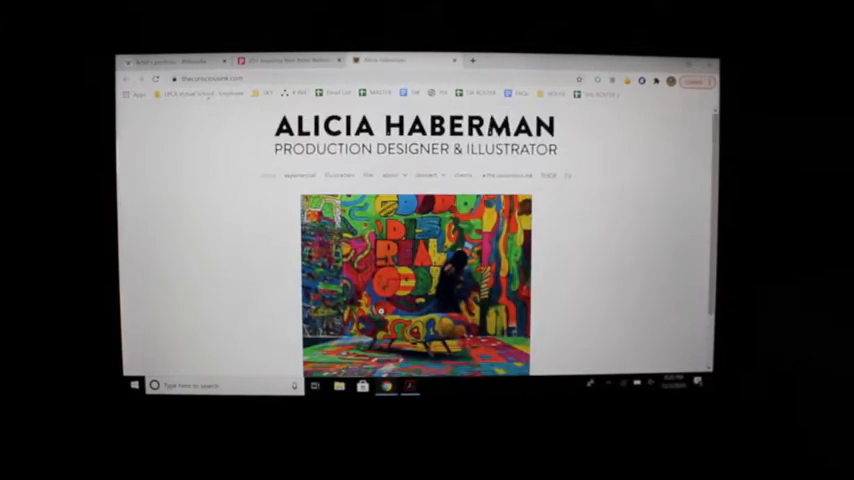
- Browse Alicia Haberman's gallery and the Broad City: San Diego Comic Con 2017 project, then return to Pixpa
scroll("down", 3)
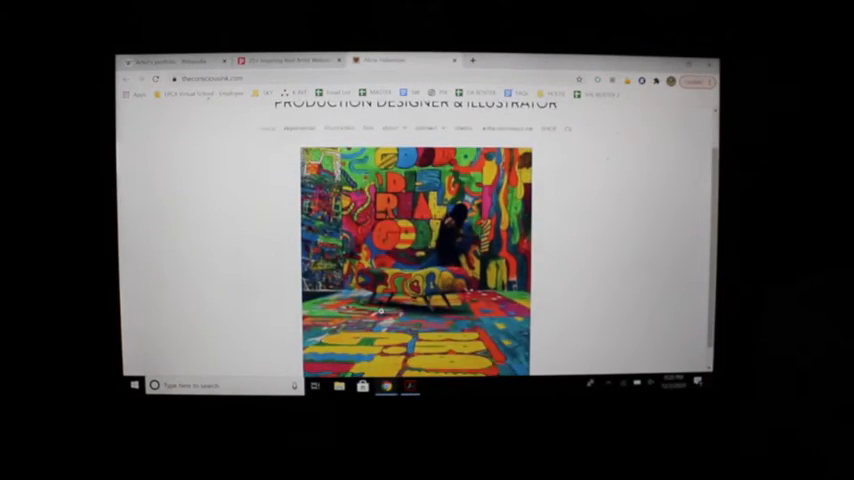
scroll("up", 3)
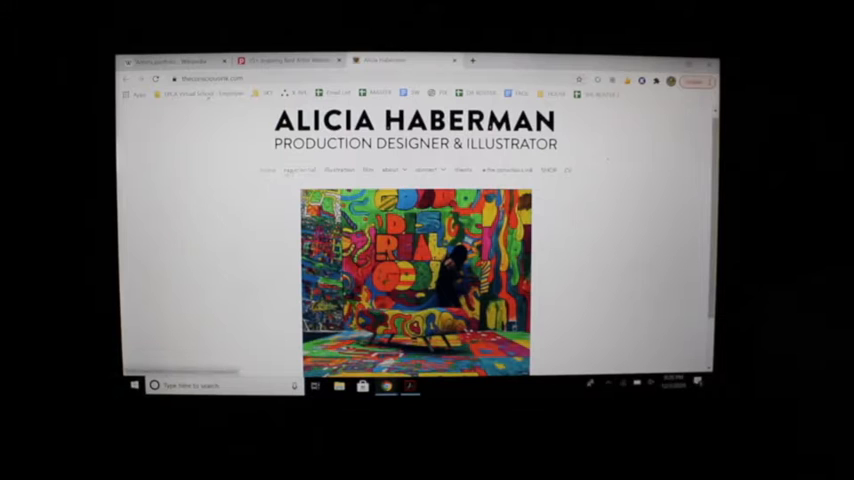
left_click(300, 170)
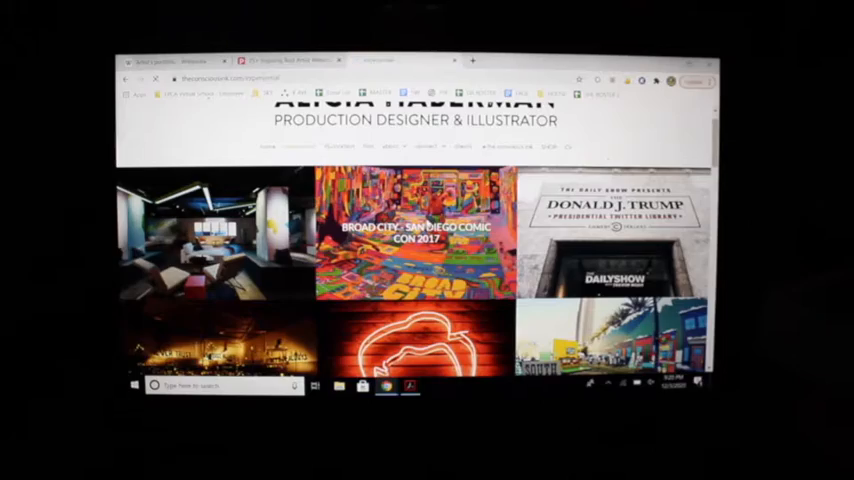
left_click(420, 238)
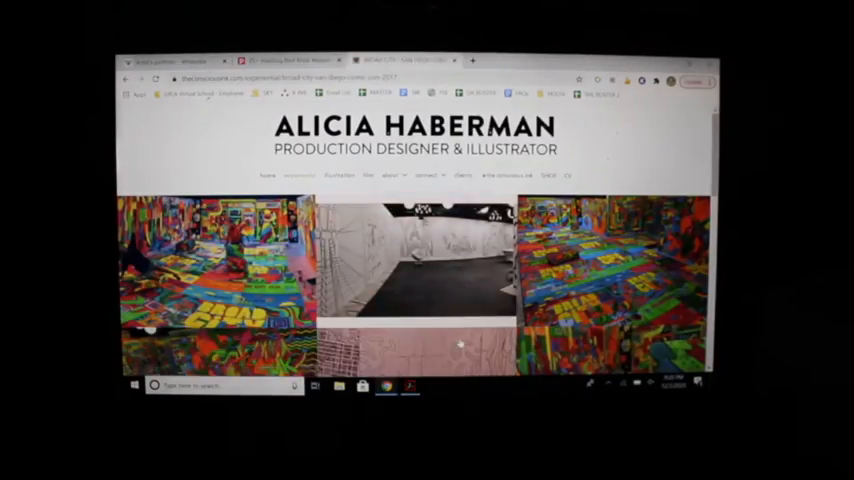
scroll("down", 3)
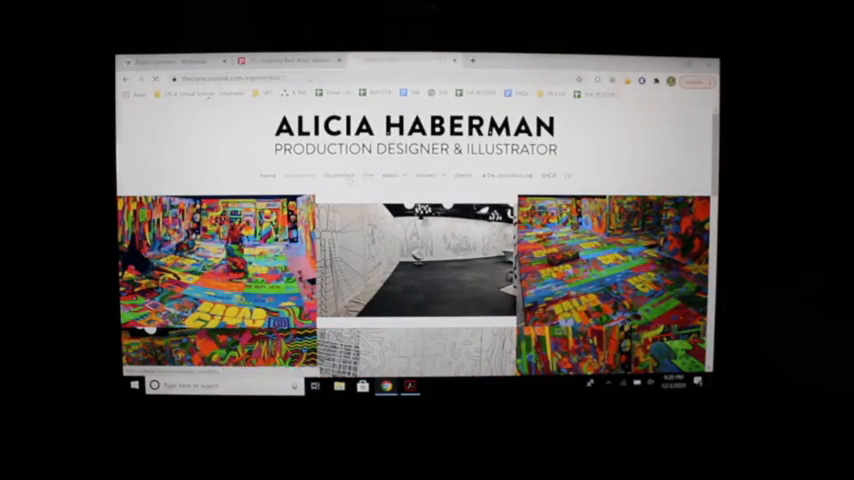
left_click(340, 176)
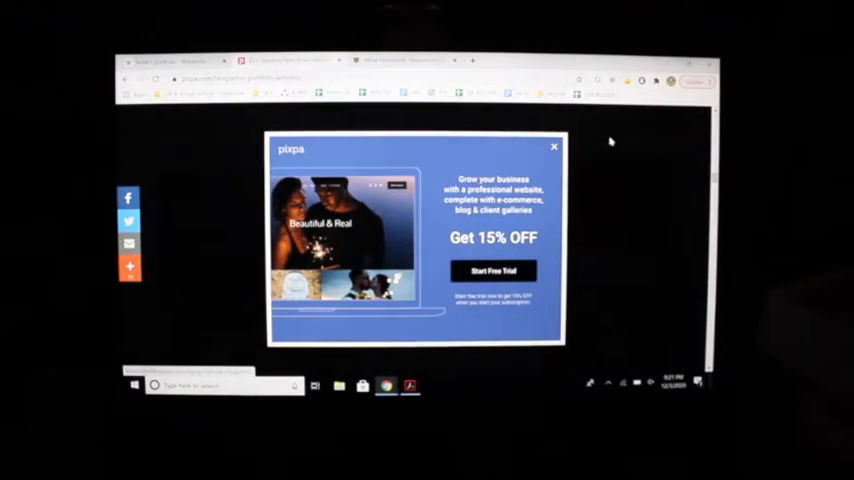
- Dismiss the 15% OFF popup and scroll through more featured artist portfolios
left_click(552, 148)
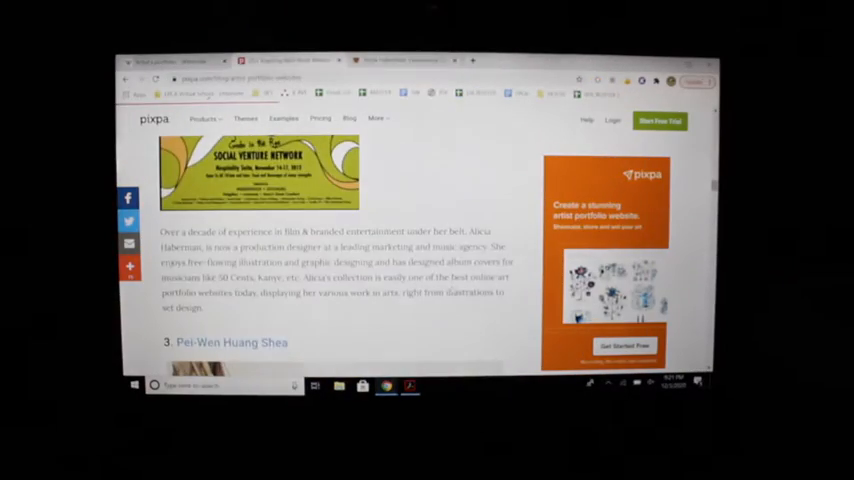
scroll("down", 3)
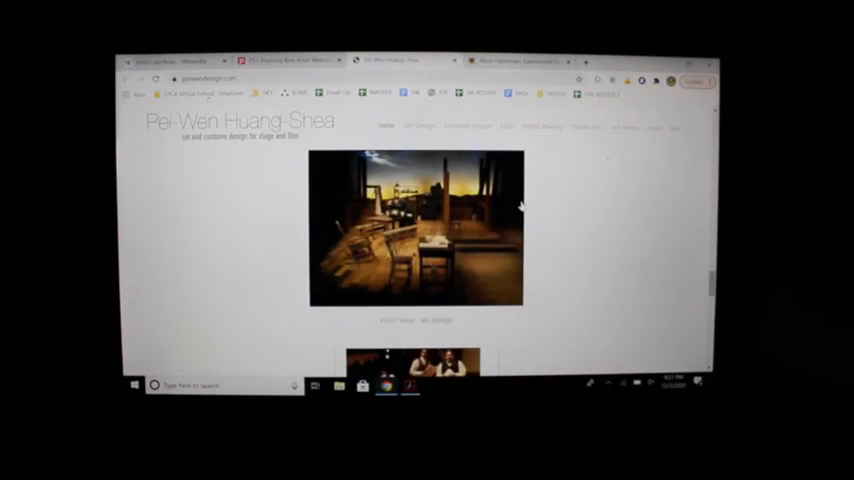
scroll("down", 3)
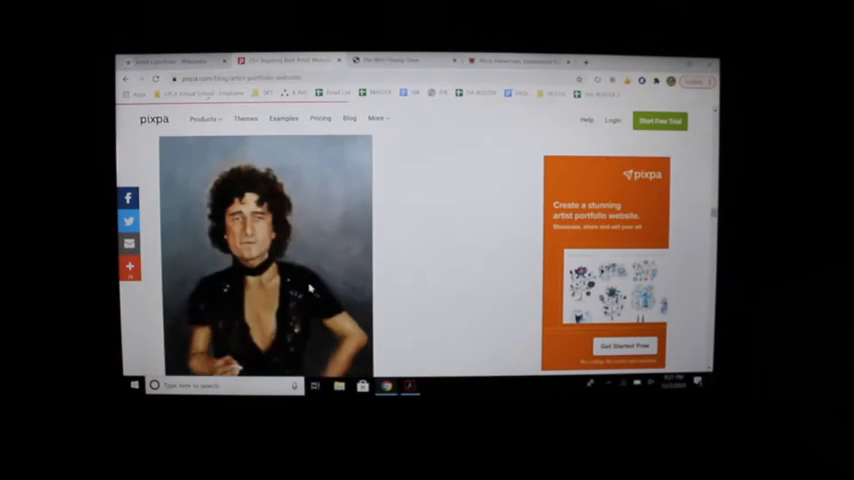
scroll("down", 3)
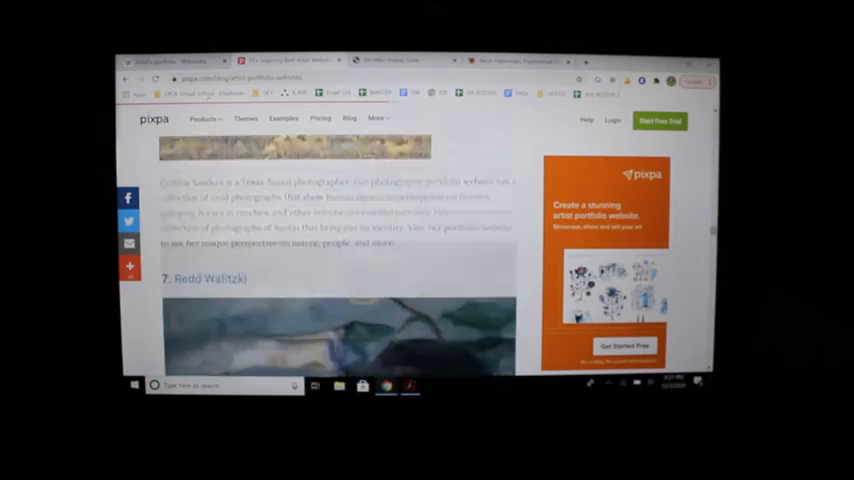
scroll("down", 3)
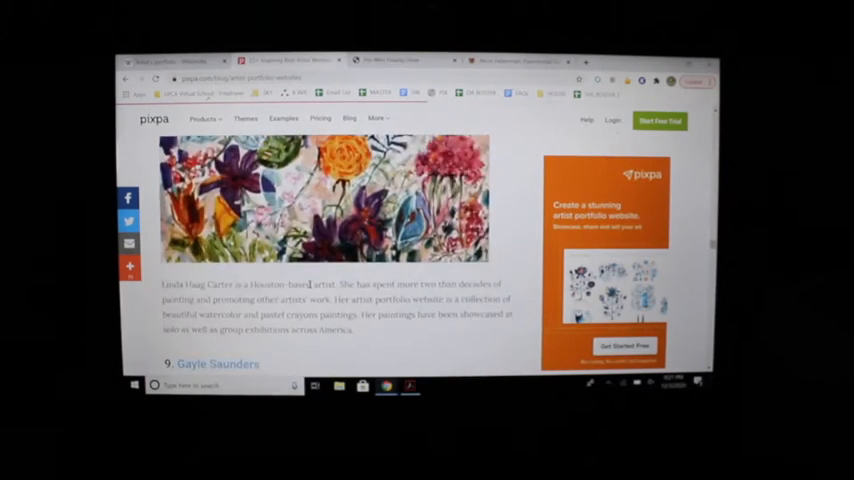
scroll("down", 3)
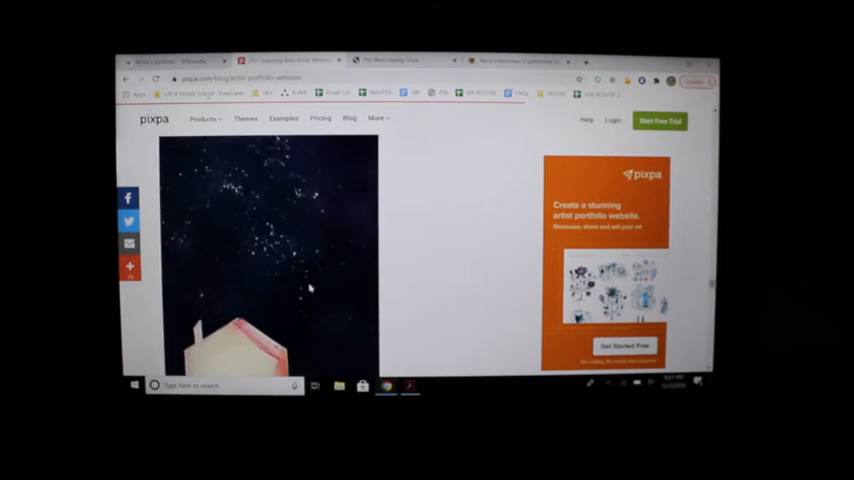
scroll("down", 3)
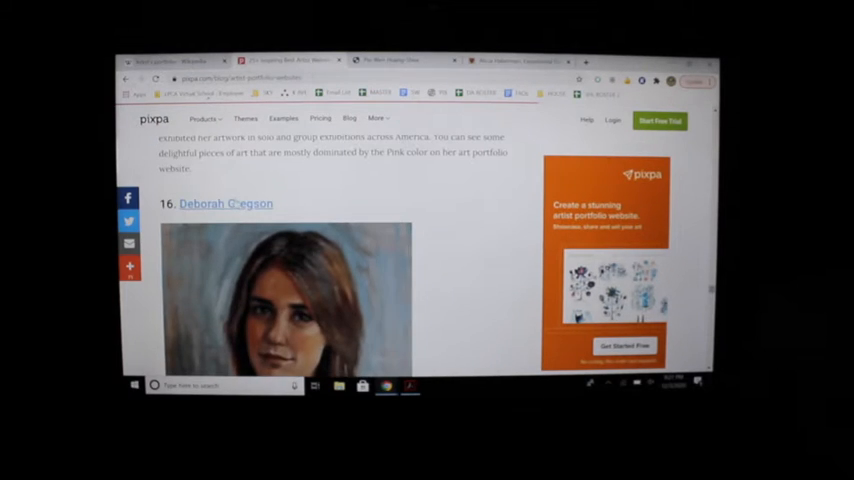
- Visit Deborah Gregson's site and browse its Home, About Me and Exhibitions pages
left_click(224, 204)
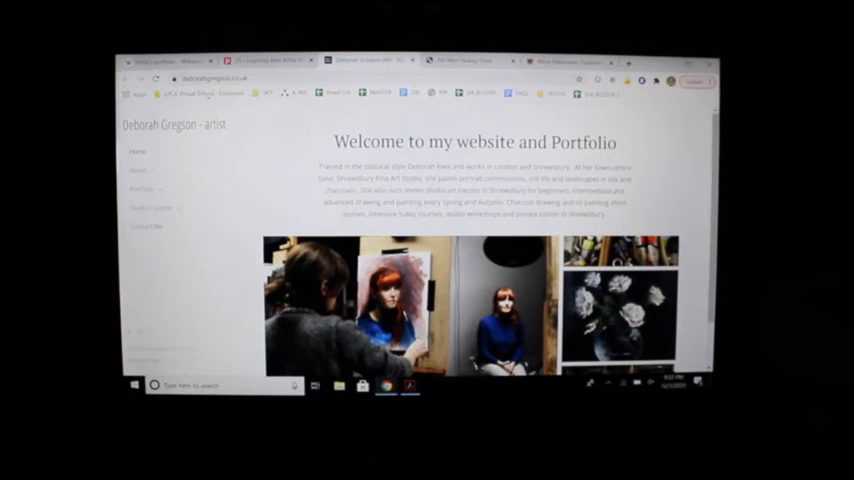
scroll("down", 3)
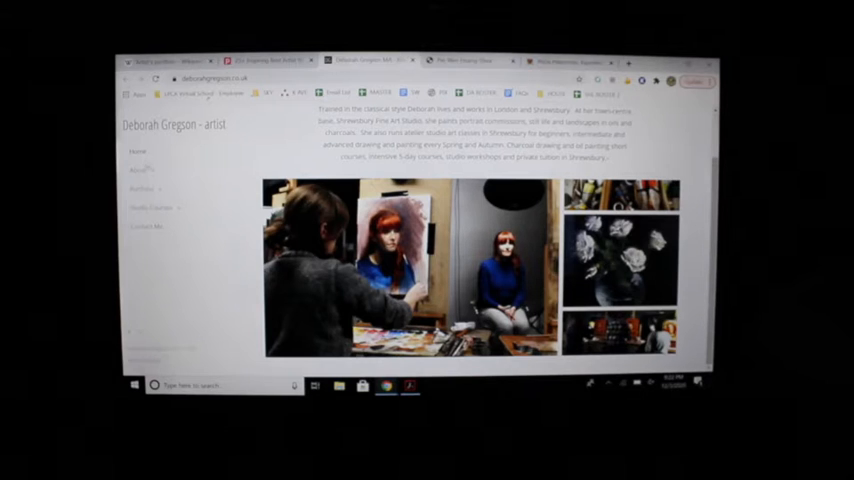
left_click(138, 170)
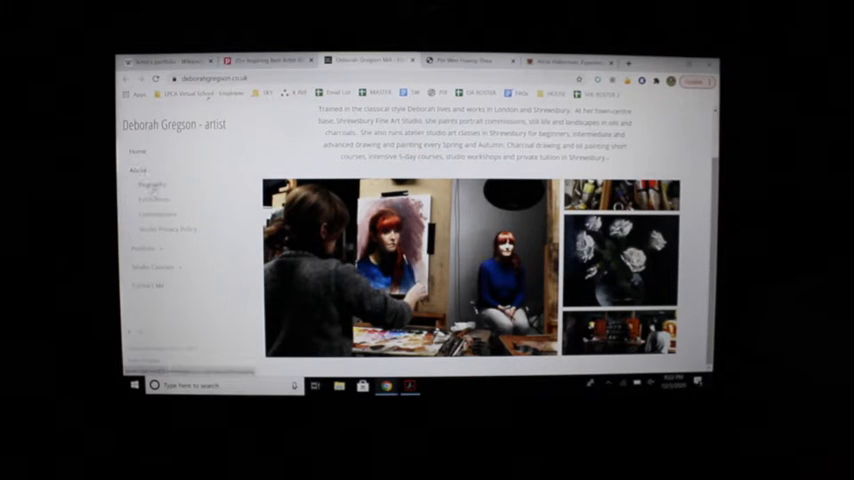
left_click(152, 184)
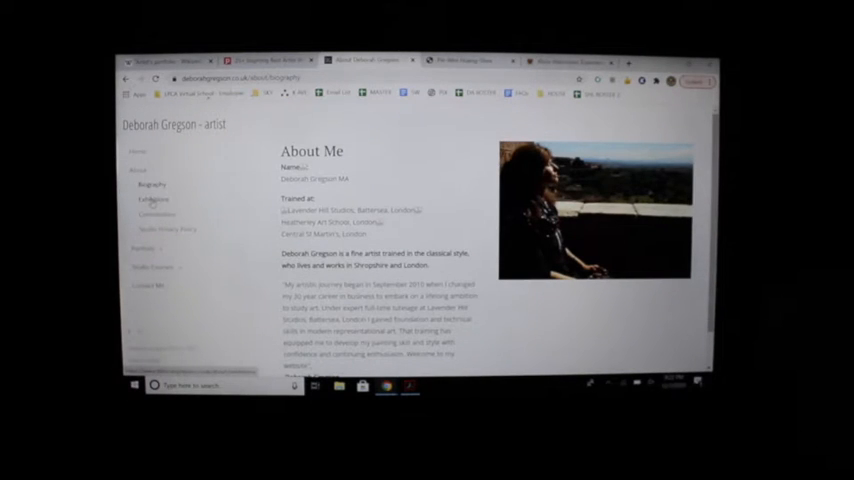
left_click(152, 200)
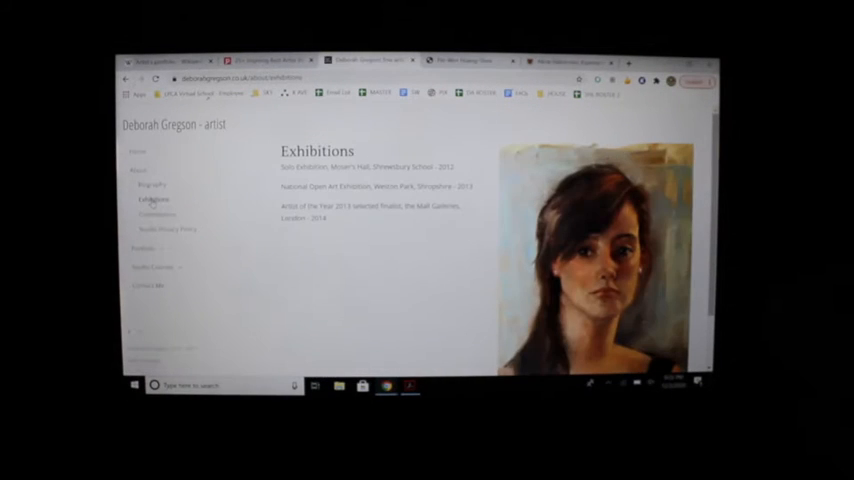
scroll("down", 3)
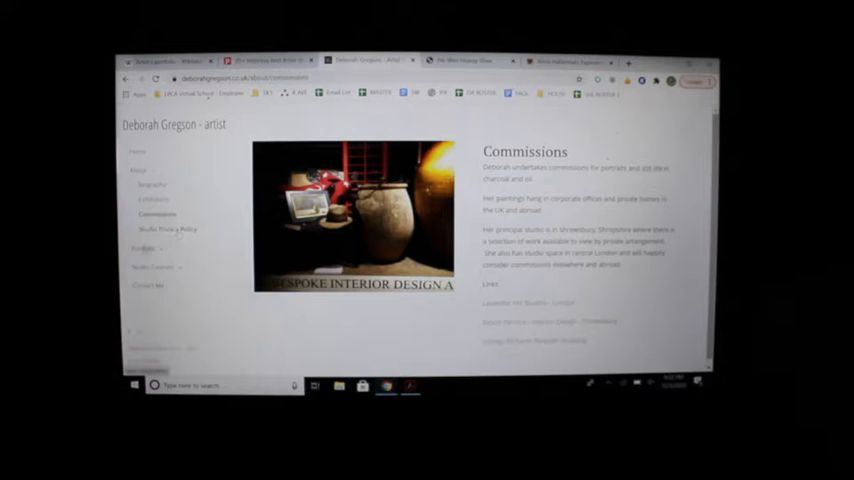
- Look through the gallery of still-life paintings
left_click(144, 188)
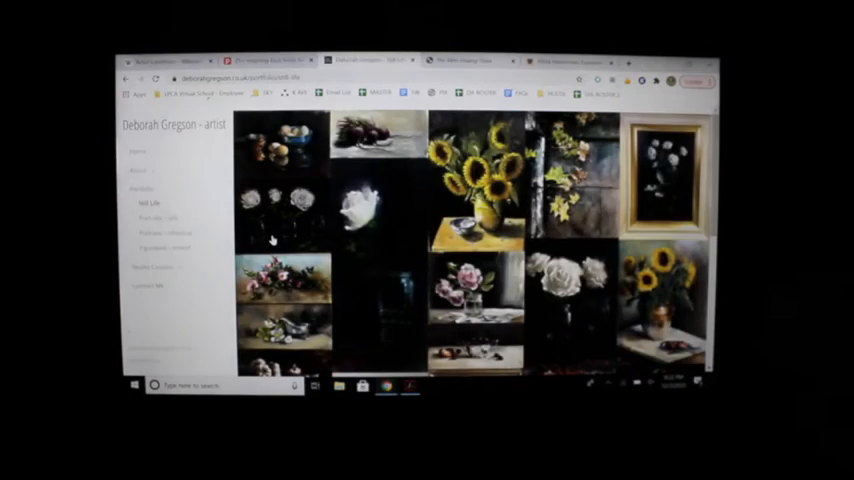
scroll("down", 3)
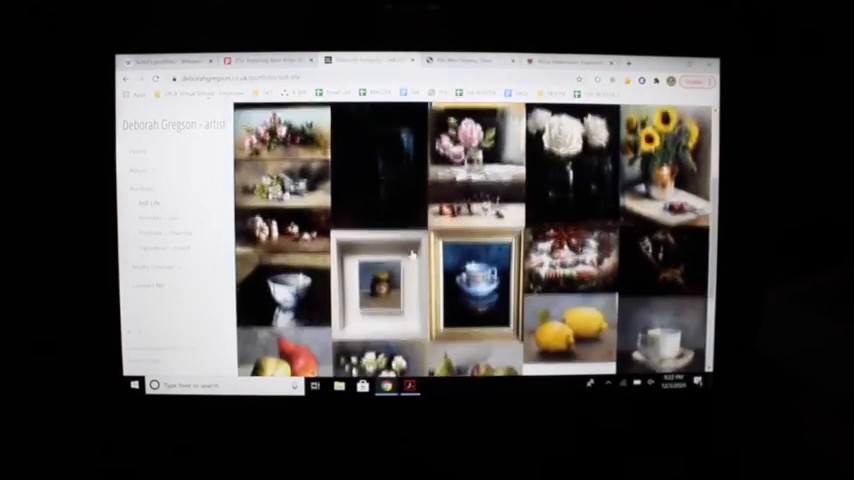
scroll("down", 3)
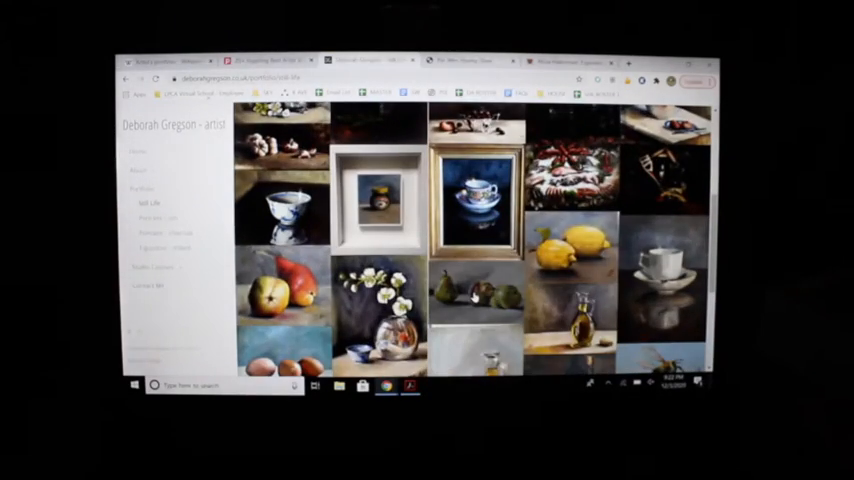
left_click(474, 300)
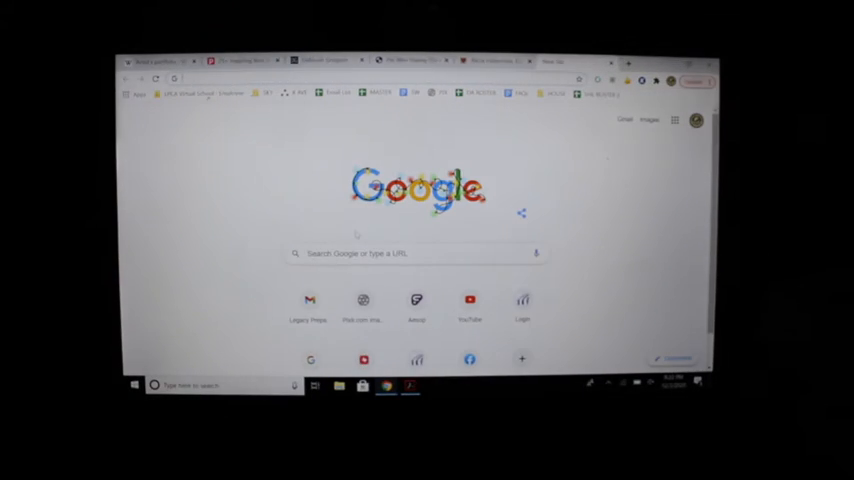
- Search 'google' and open Google Classroom showing the Art grade-level class cards
left_click(410, 252)
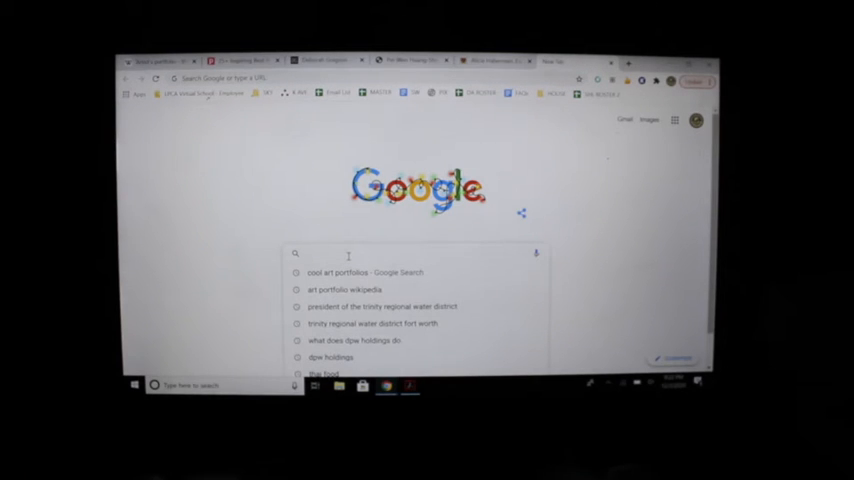
type("google")
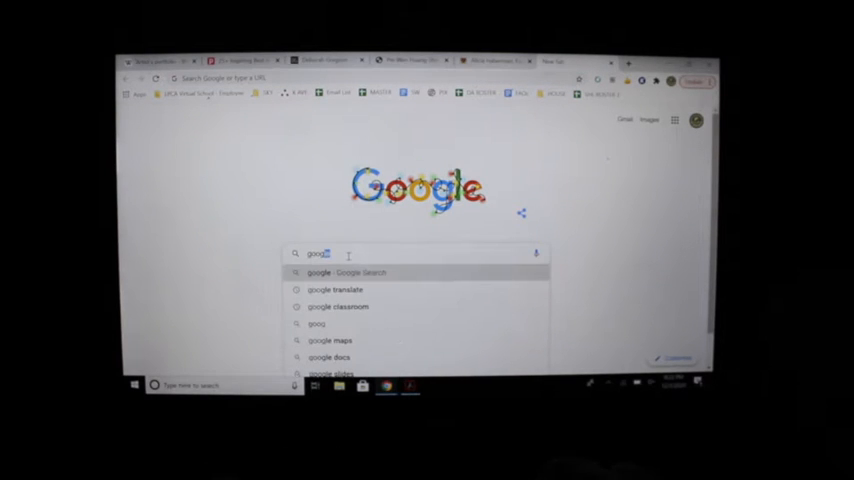
left_click(338, 306)
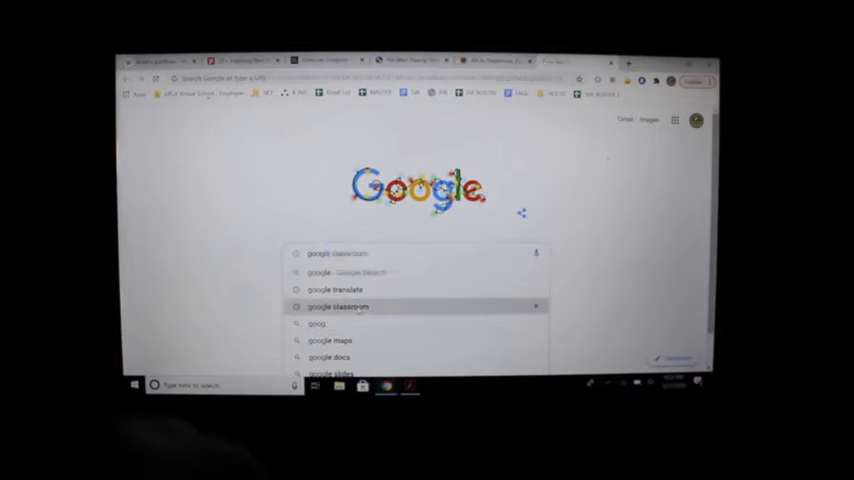
left_click(336, 308)
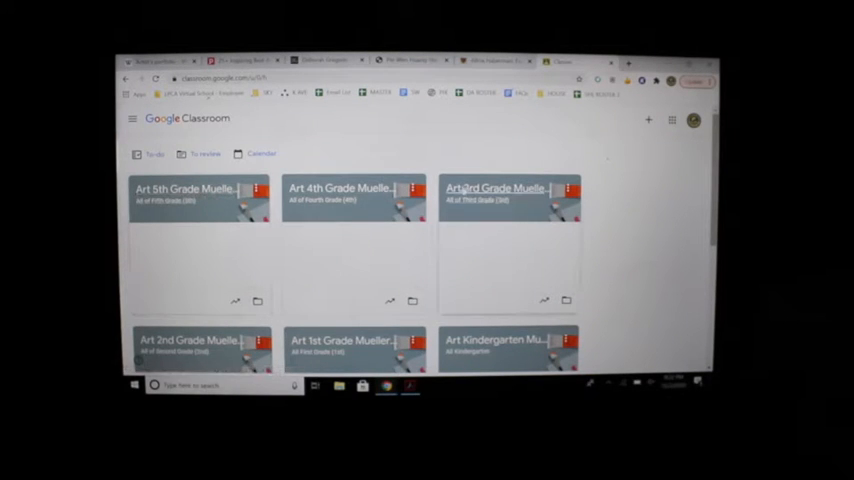
- Read the Digital Portfolio Introduction assignment in Art 3rd Grade Mueller's Classwork
left_click(494, 188)
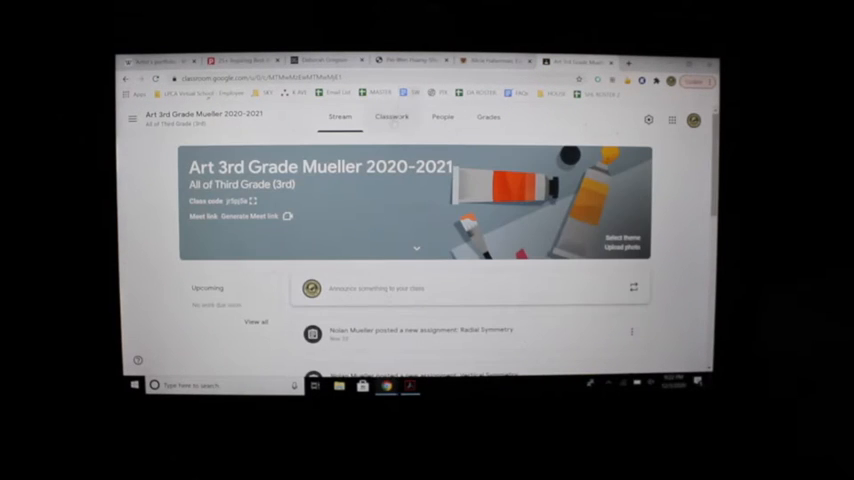
left_click(394, 116)
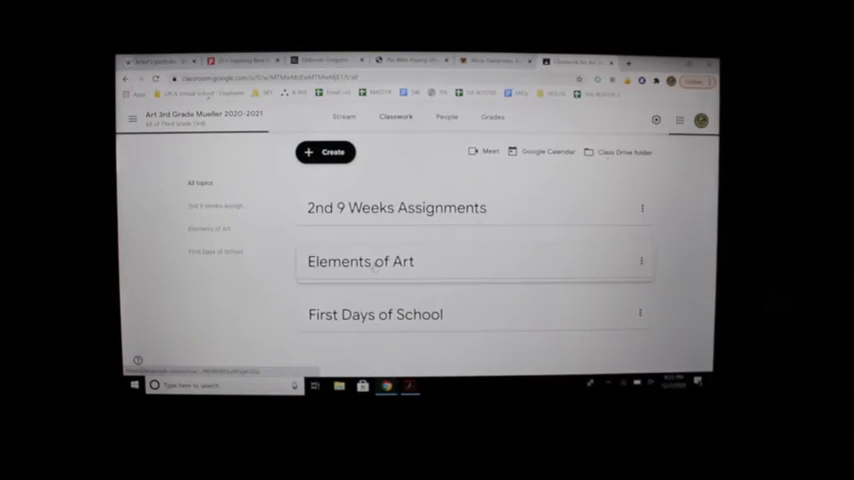
left_click(396, 208)
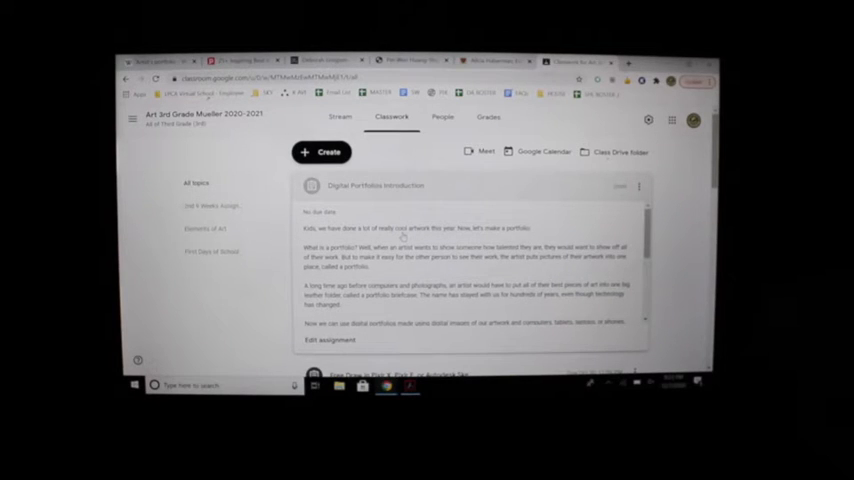
scroll("down", 3)
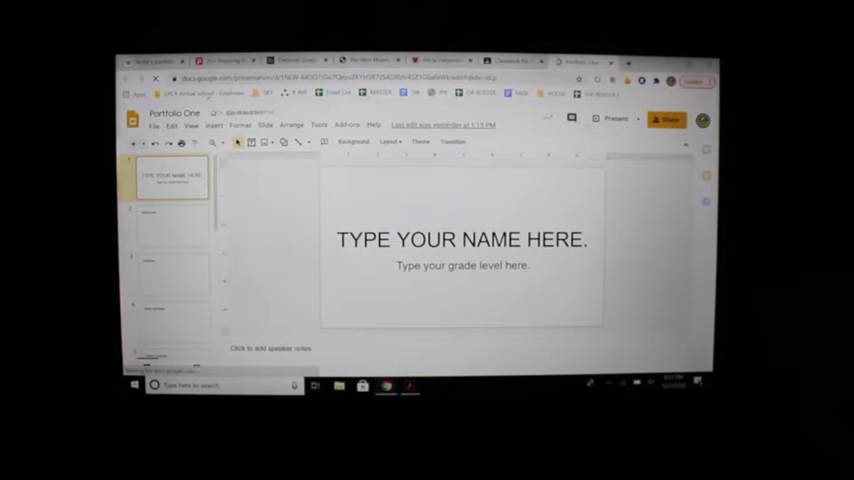
- Page through the Self-portrait and Radial Symmetry slides and return to the title slide
left_click(172, 224)
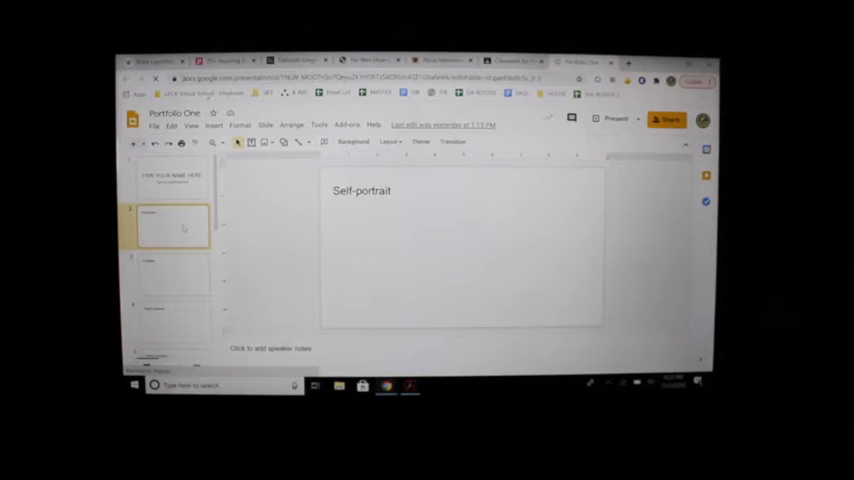
left_click(170, 320)
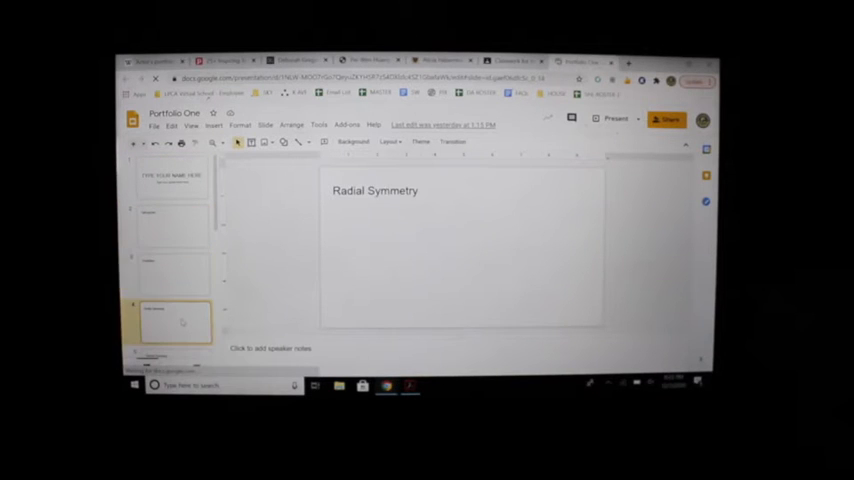
left_click(172, 284)
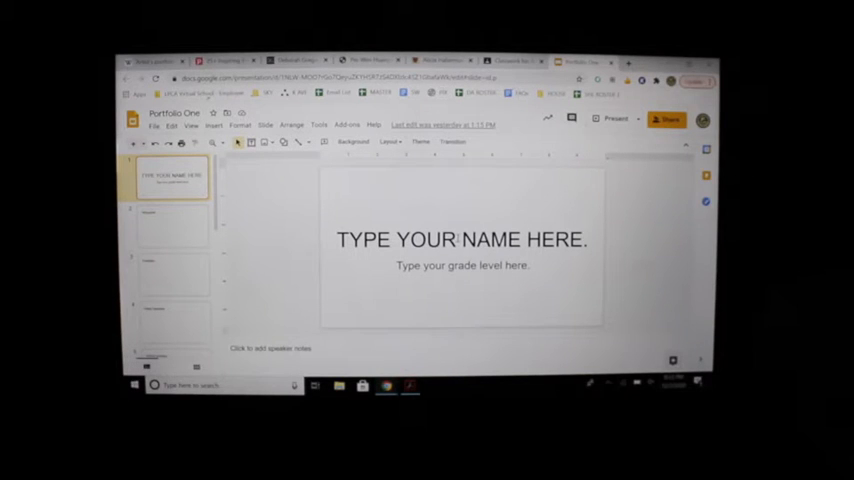
left_click(462, 240)
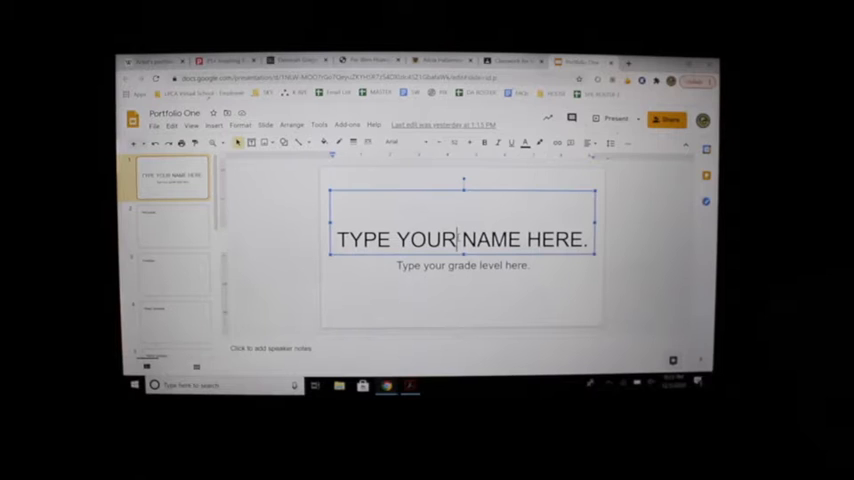
triple_click(462, 240)
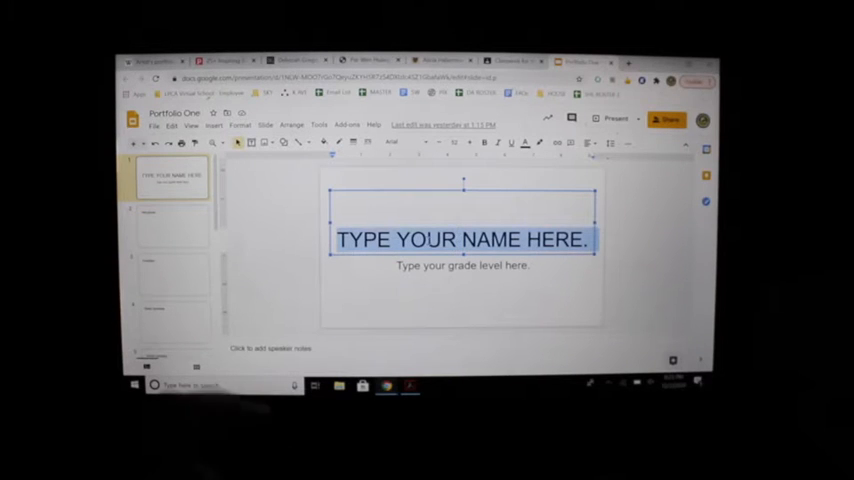
type("Nolan Mueller")
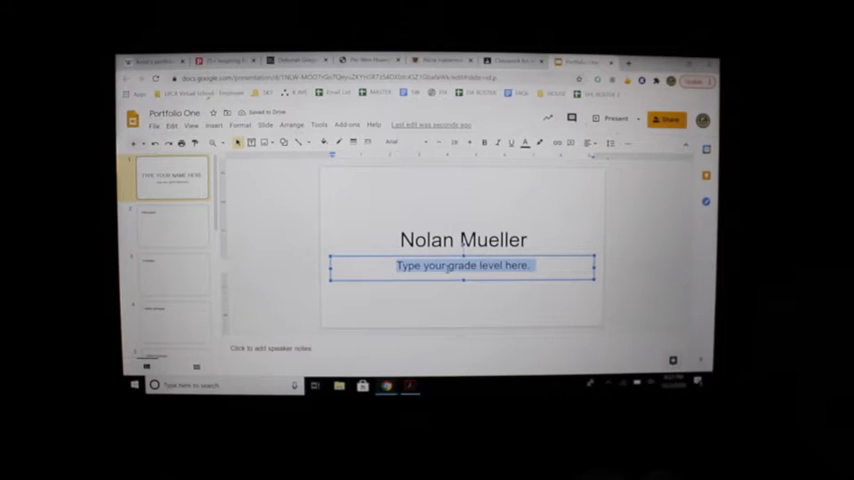
type("5th")
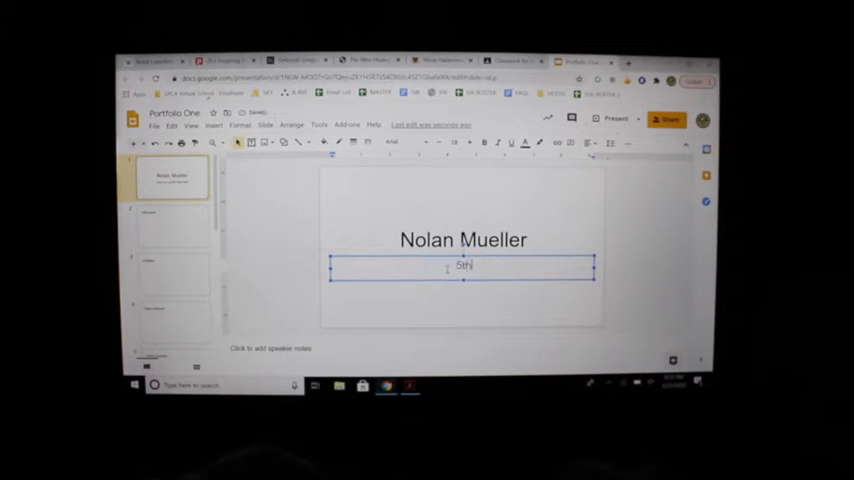
type("Grade")
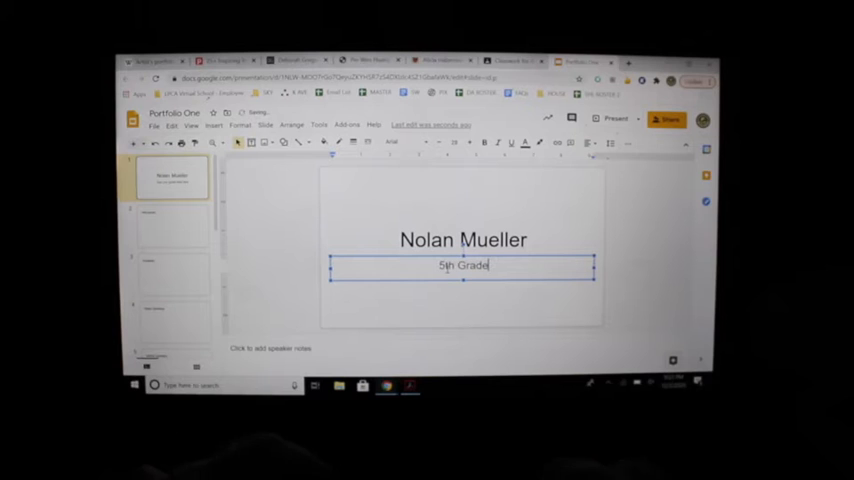
left_click(478, 310)
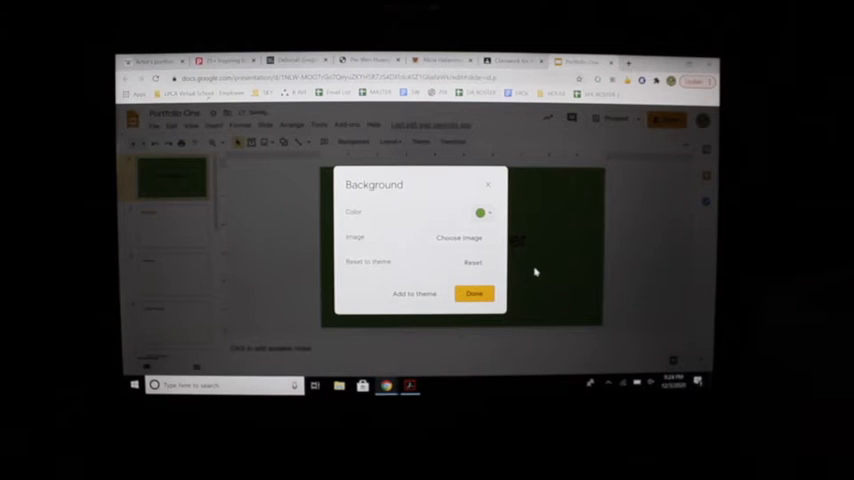
- Insert the colourful painting photo from Photos as the title slide's background
left_click(460, 238)
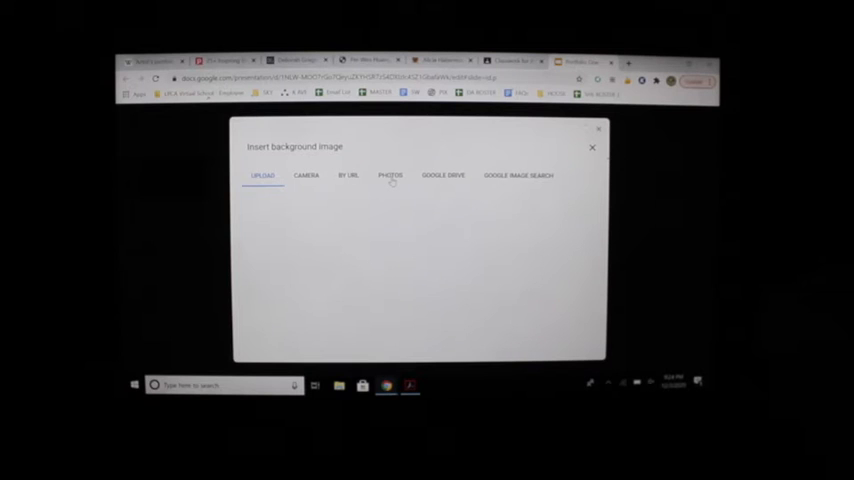
left_click(390, 176)
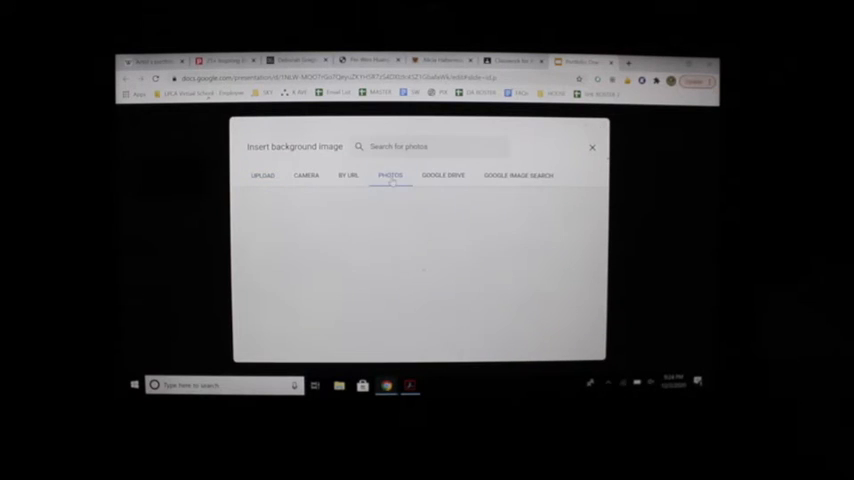
left_click(390, 176)
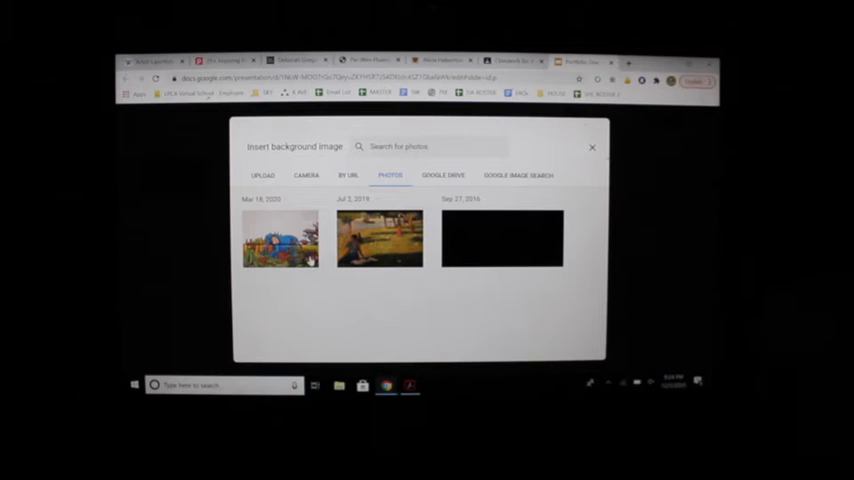
left_click(280, 240)
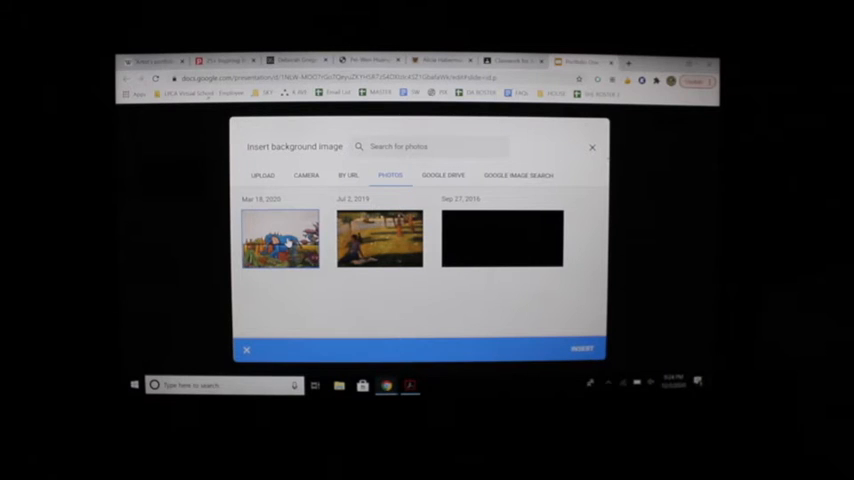
left_click(592, 148)
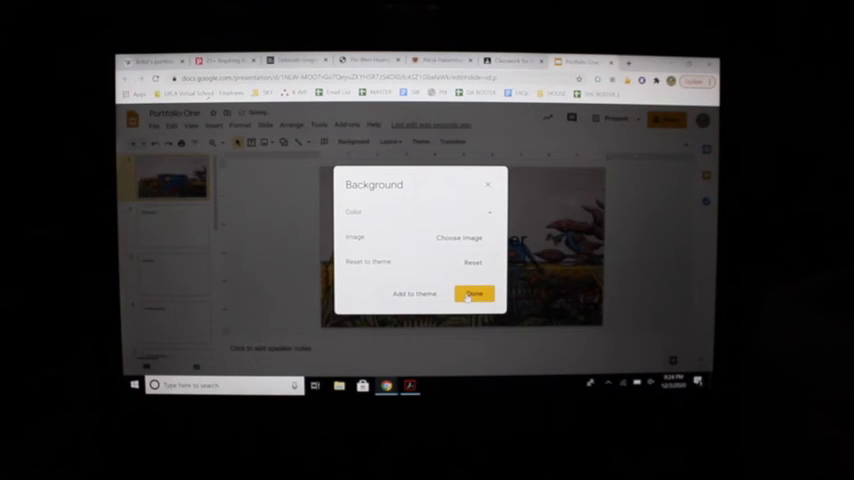
left_click(472, 292)
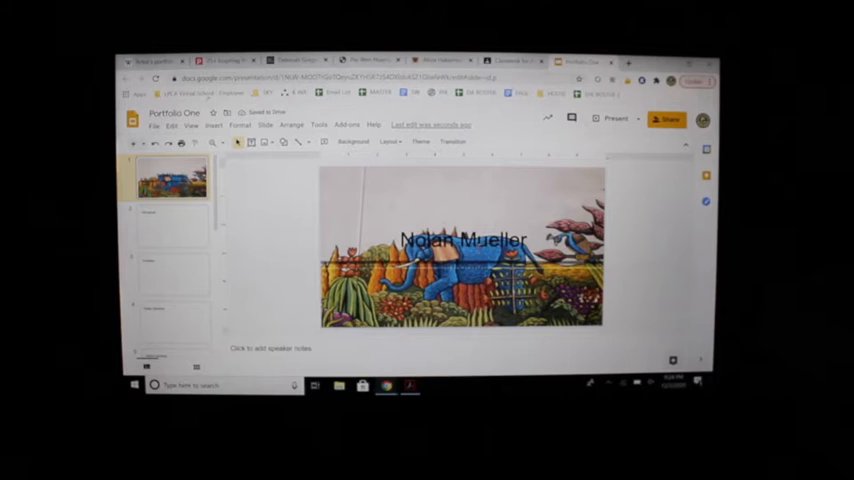
- Restyle the student's name in a bold display font
left_click(462, 240)
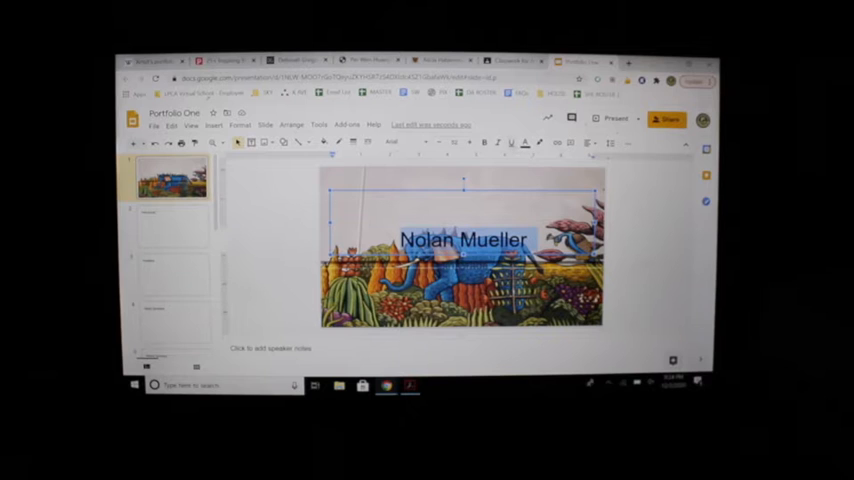
left_click(404, 142)
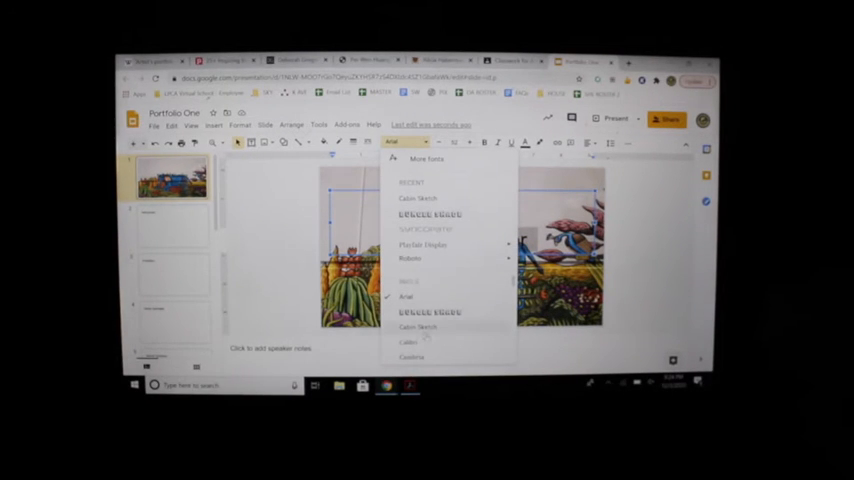
scroll("down", 3)
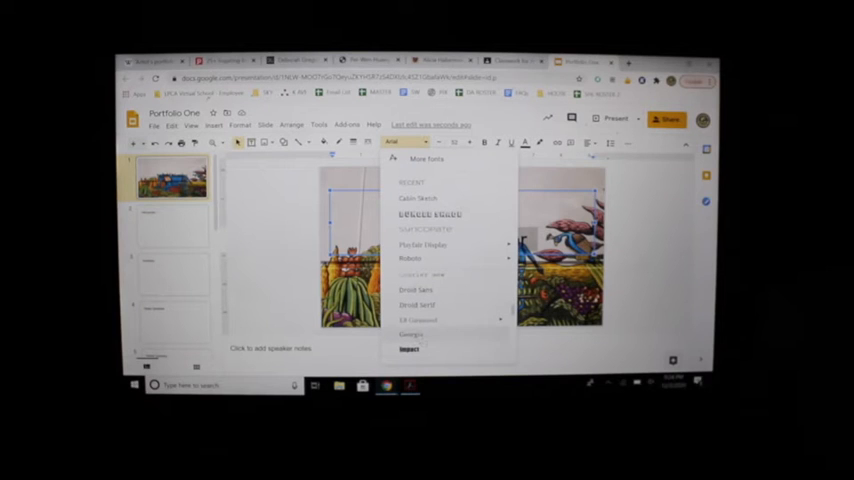
left_click(408, 348)
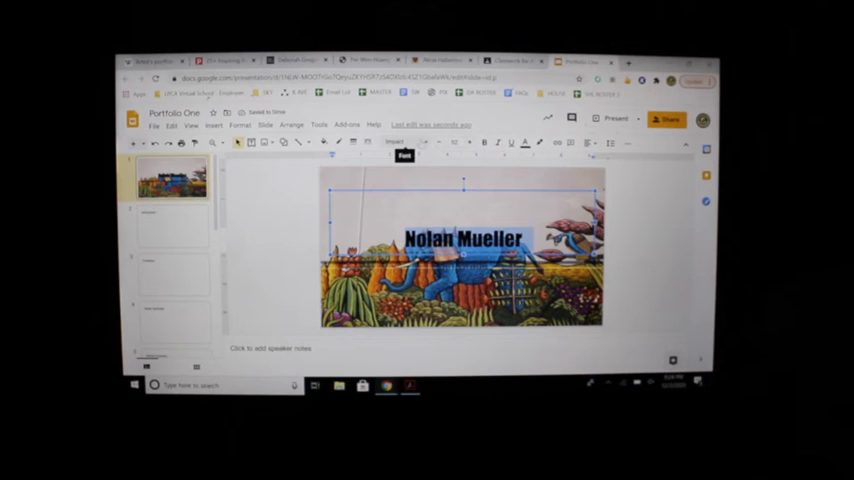
- Colour the name white and the grade subtitle text to match
left_click(524, 142)
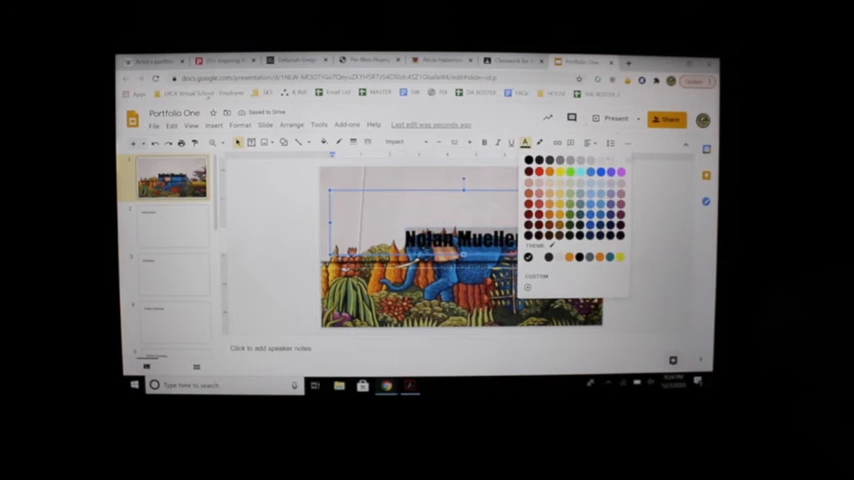
left_click(528, 256)
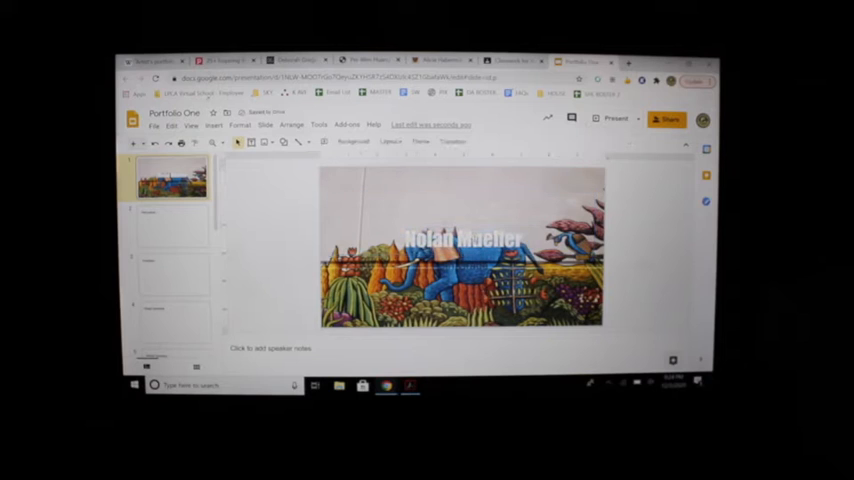
left_click(460, 236)
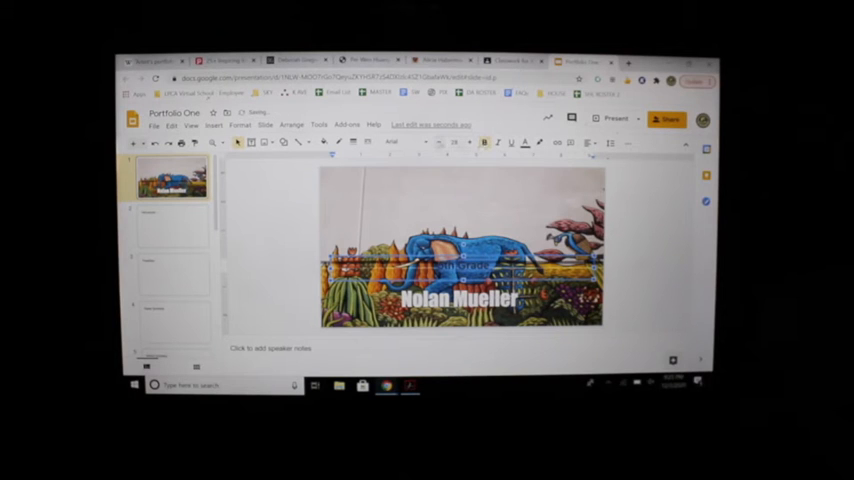
left_click(524, 142)
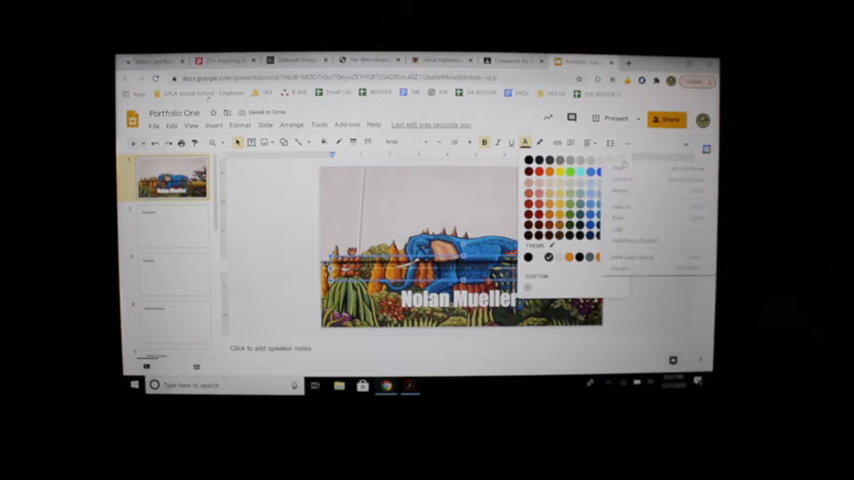
left_click(528, 256)
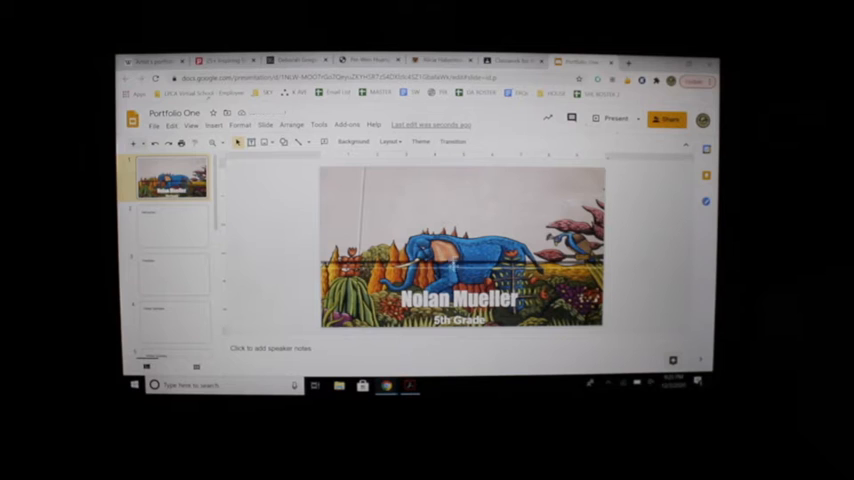
- Retitle the second slide from Self-portrait to Thanksgiving Turkey
left_click(170, 224)
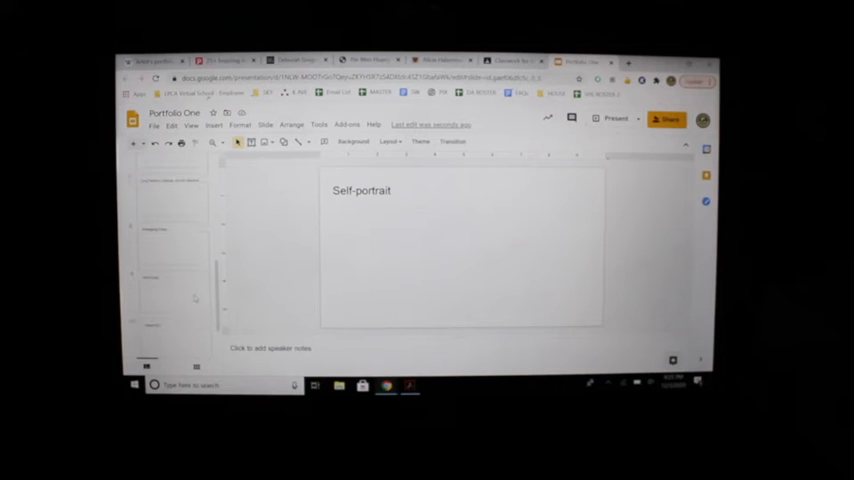
left_click(170, 244)
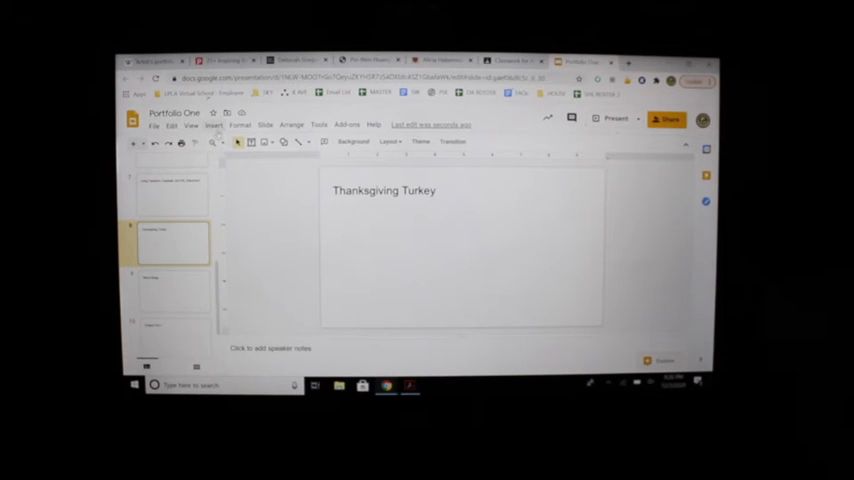
- Upload the turkey artwork image from the computer onto the Thanksgiving Turkey slide
left_click(212, 124)
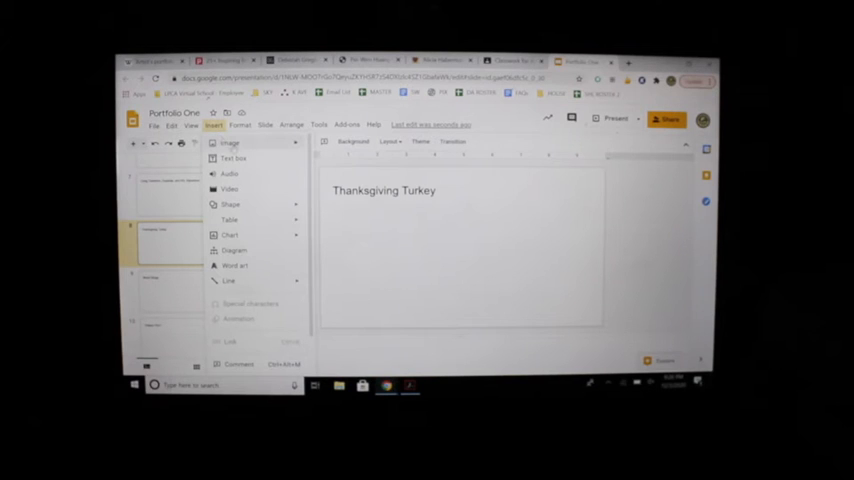
left_click(230, 144)
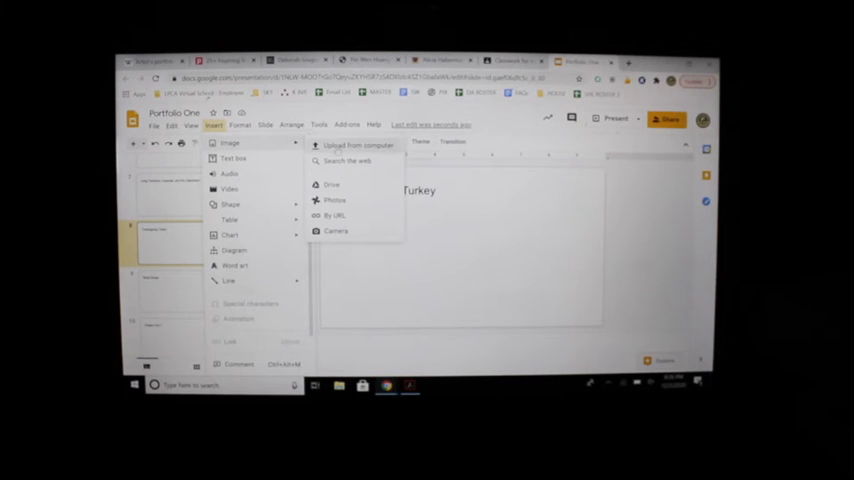
left_click(356, 144)
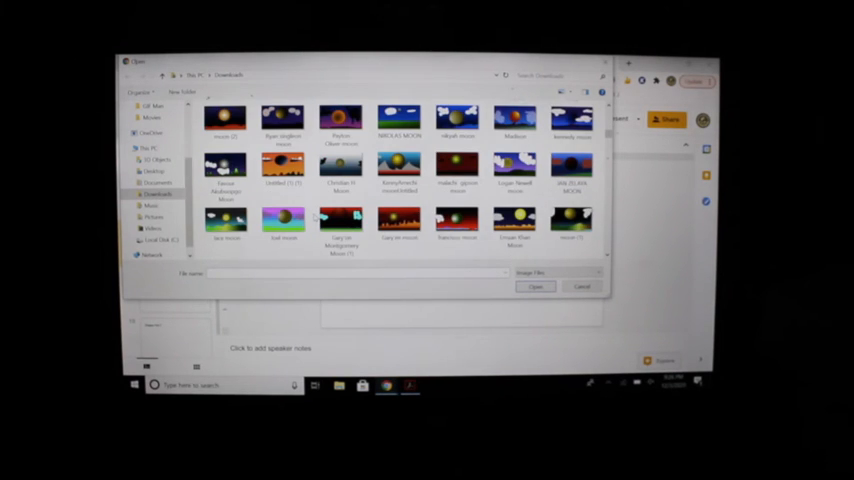
scroll("down", 3)
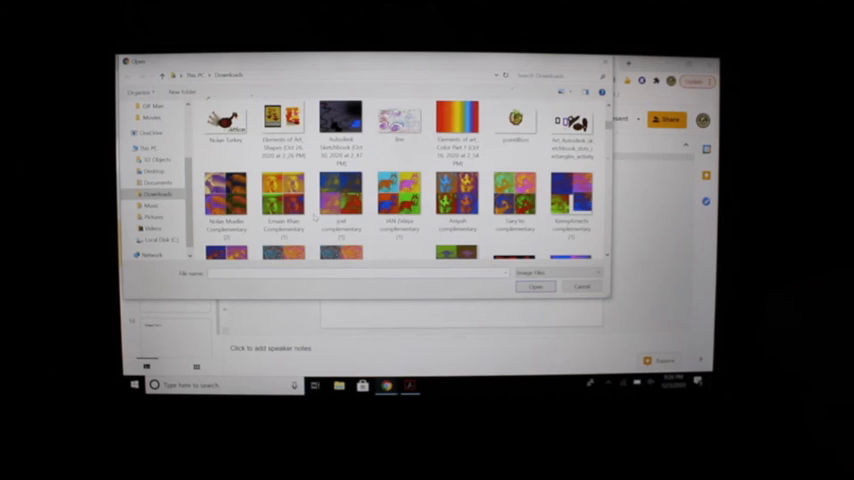
left_click(226, 120)
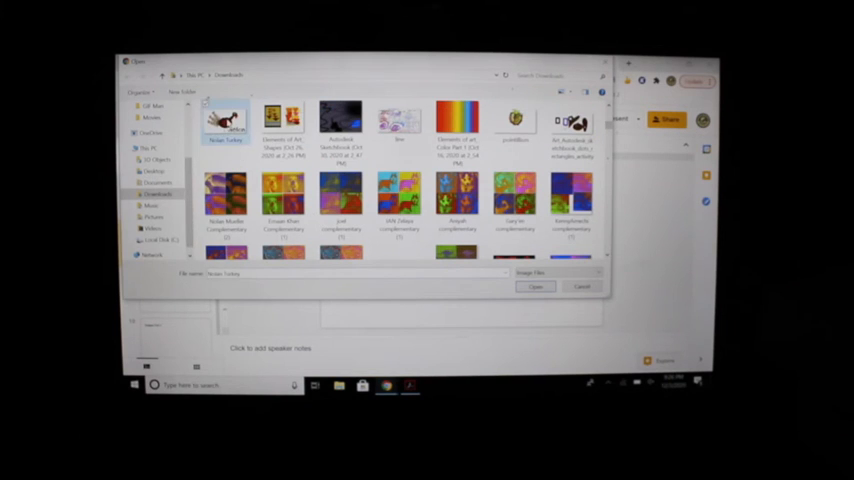
left_click(536, 288)
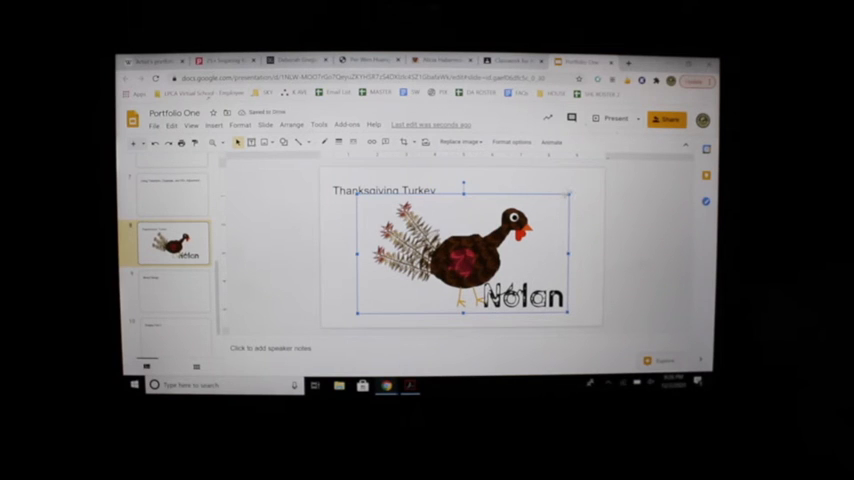
- Give the Thanksgiving Turkey title a bold all-capitals decorative font
right_click(460, 250)
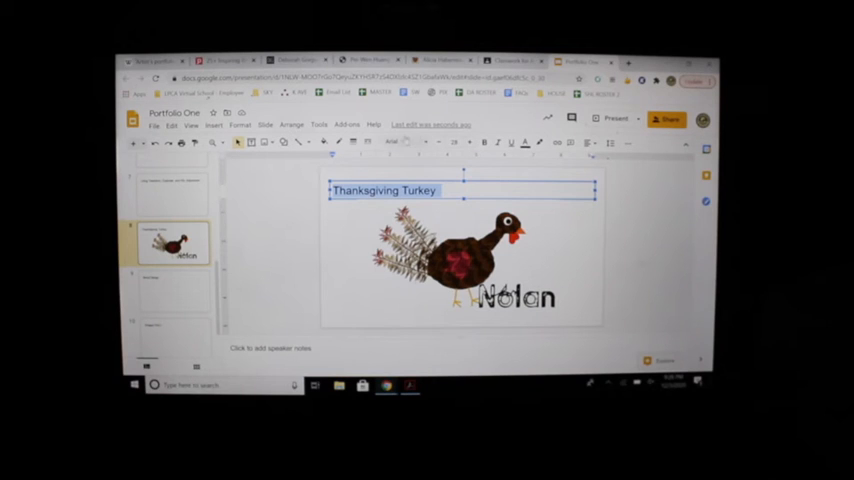
left_click(396, 140)
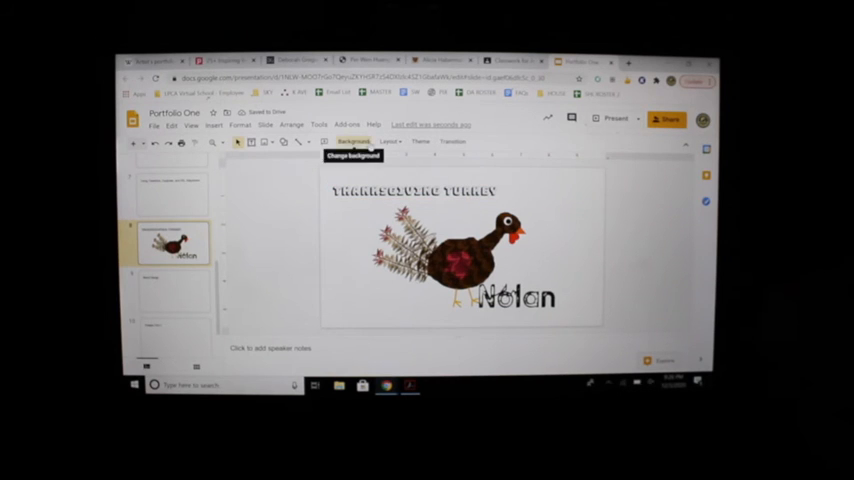
- Set the turkey slide's background colour to dark red
left_click(352, 140)
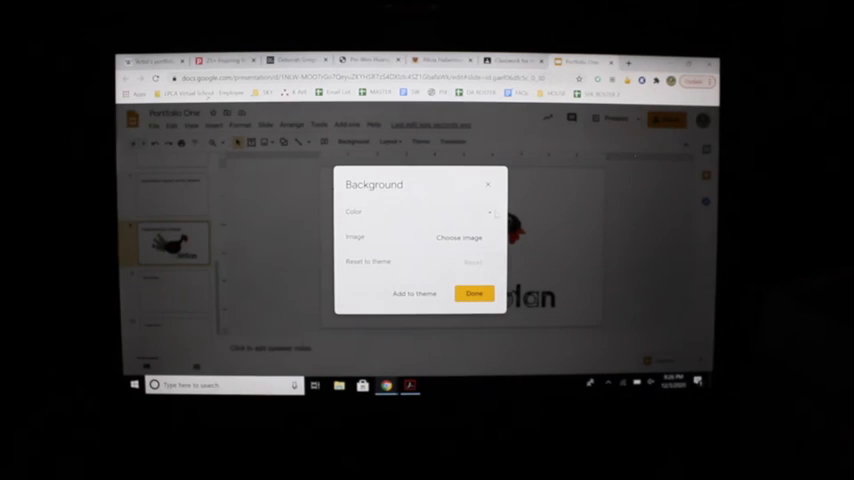
right_click(490, 212)
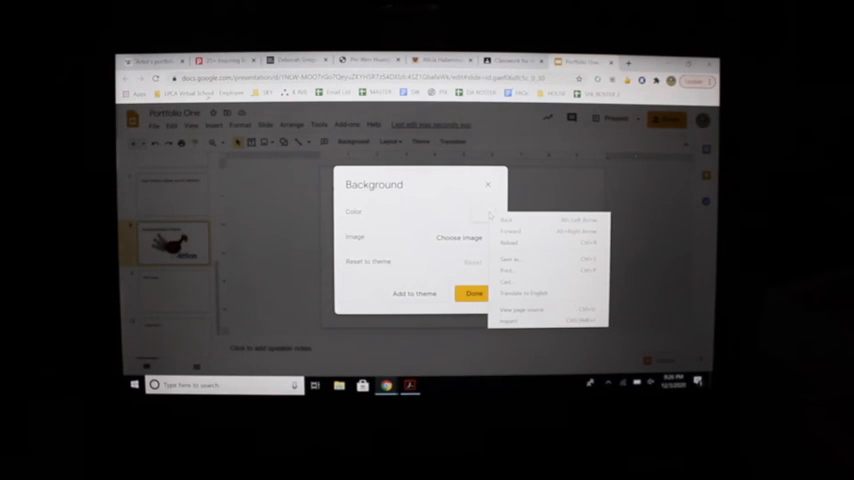
left_click(460, 236)
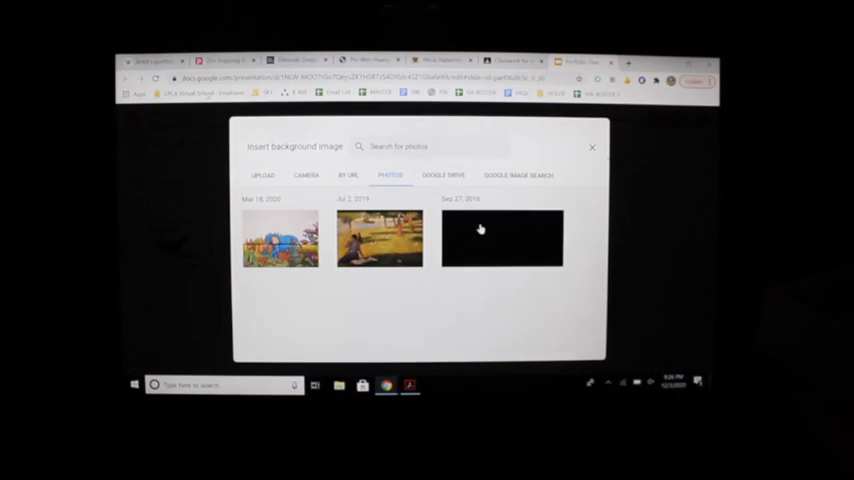
left_click(592, 148)
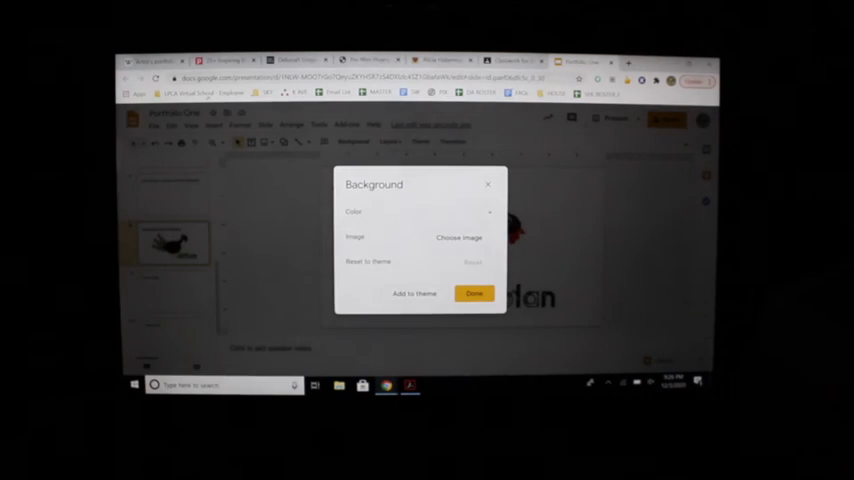
left_click(488, 212)
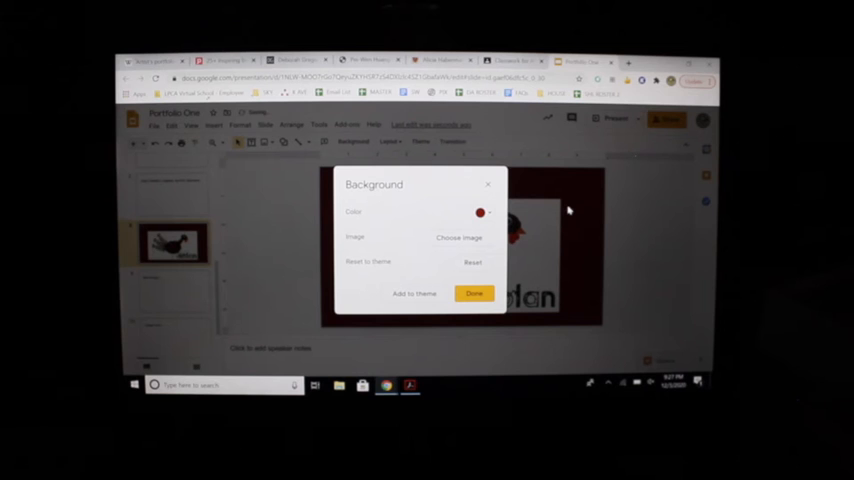
left_click(472, 292)
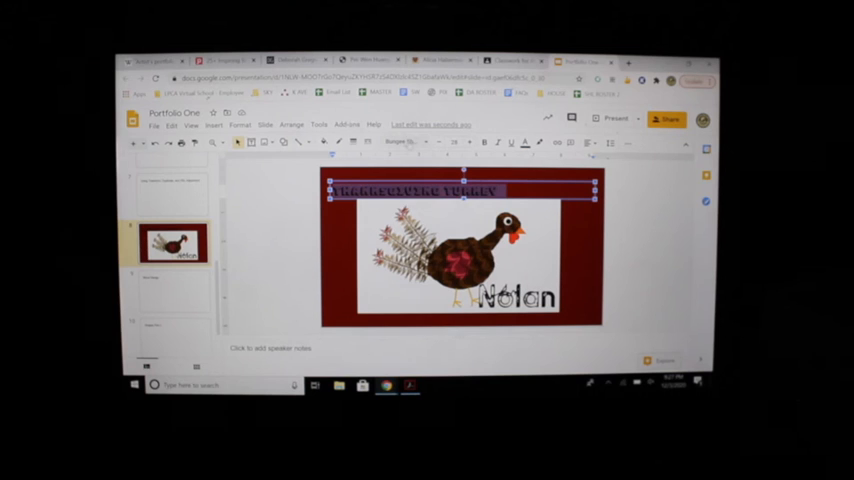
- Retype the title as 'Thanksgiving Turkey' in mixed case and colour it yellow
left_click(404, 140)
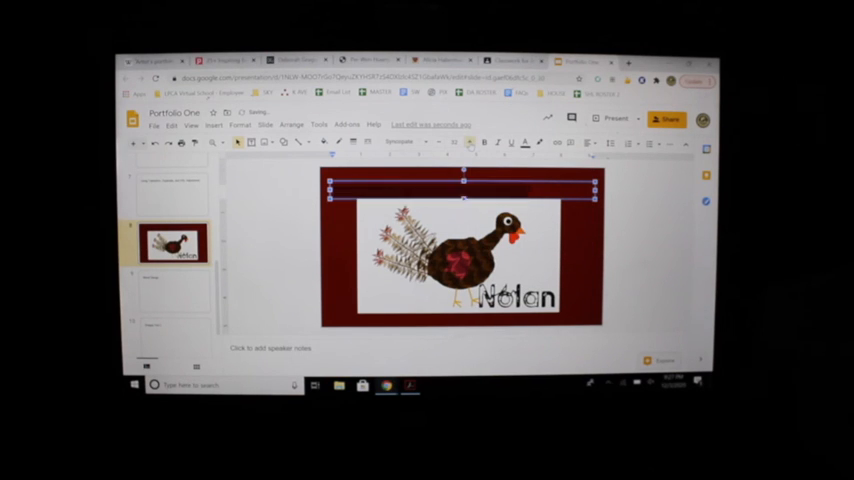
type("Thanksgiving Turkey")
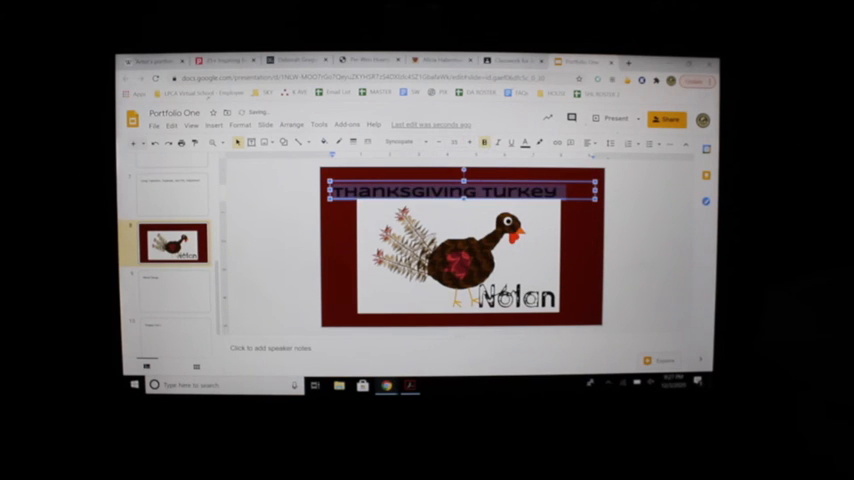
left_click(524, 144)
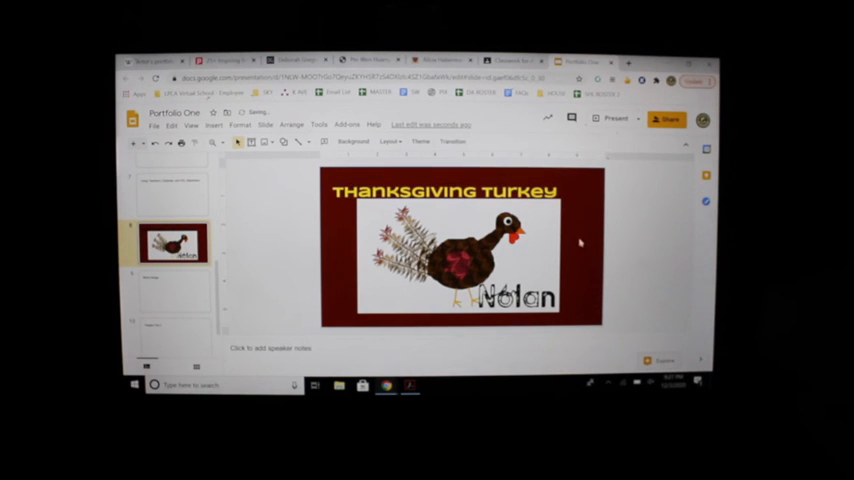
left_click(444, 192)
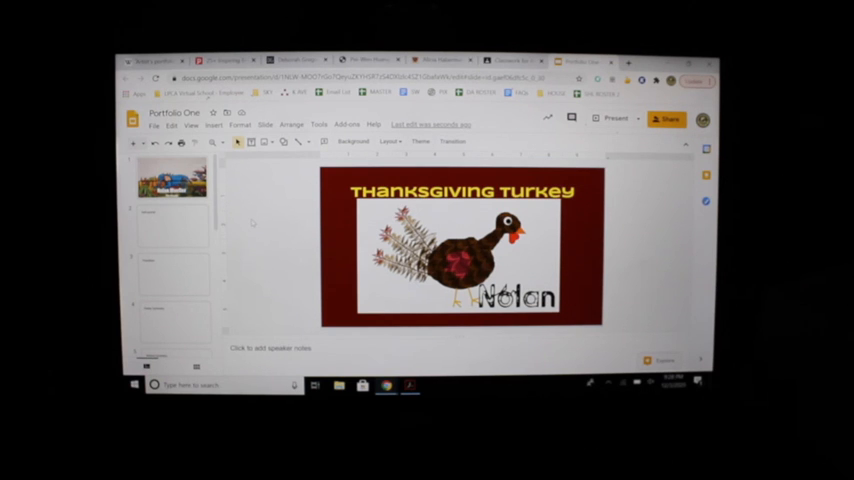
- Return to the painting title slide after centring the yellow title
left_click(172, 176)
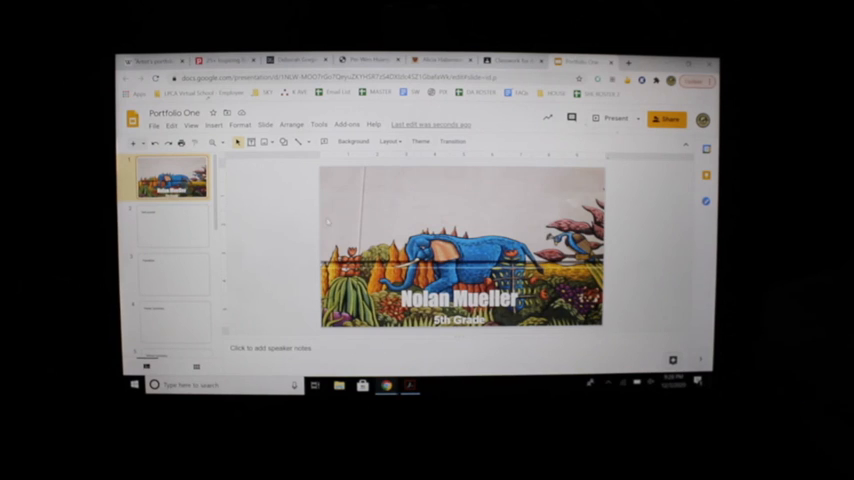